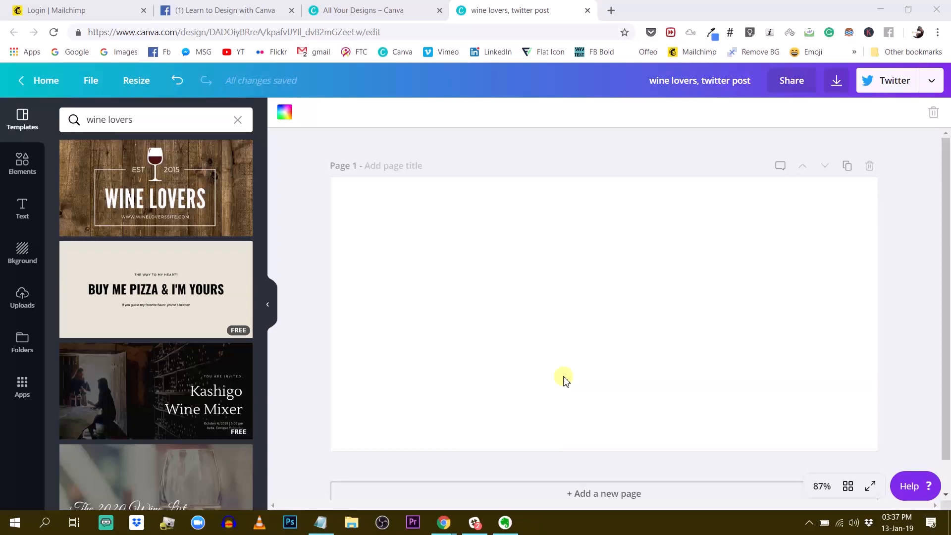
pyautogui.moveTo(543, 311)
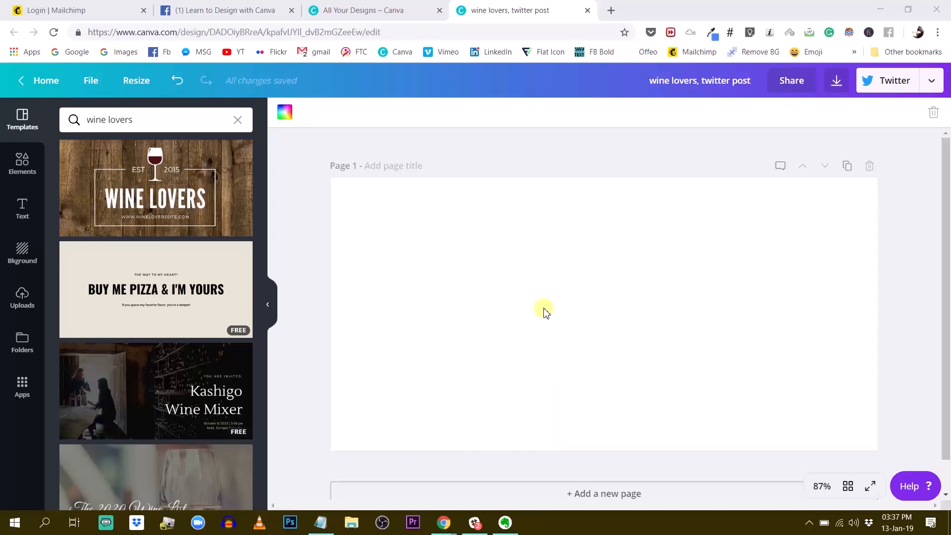
pyautogui.moveTo(479, 322)
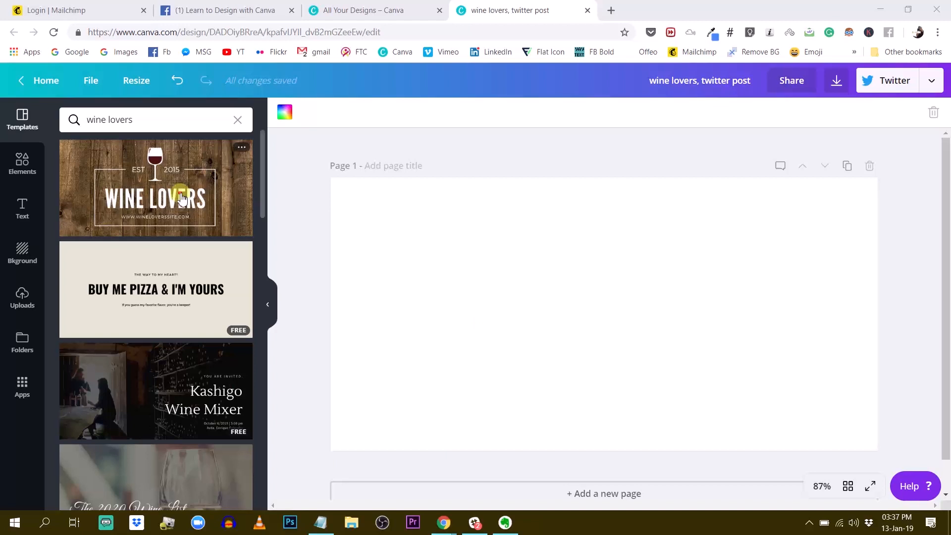
# - Apply the Wine Lovers template and delete its wooden background photo, leaving a white backdrop
pyautogui.click(156, 188)
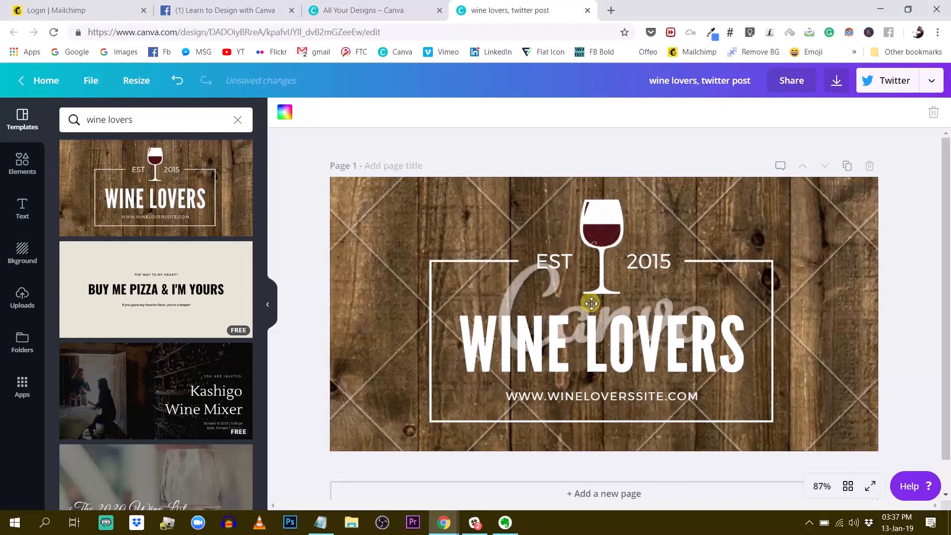
pyautogui.moveTo(346, 217)
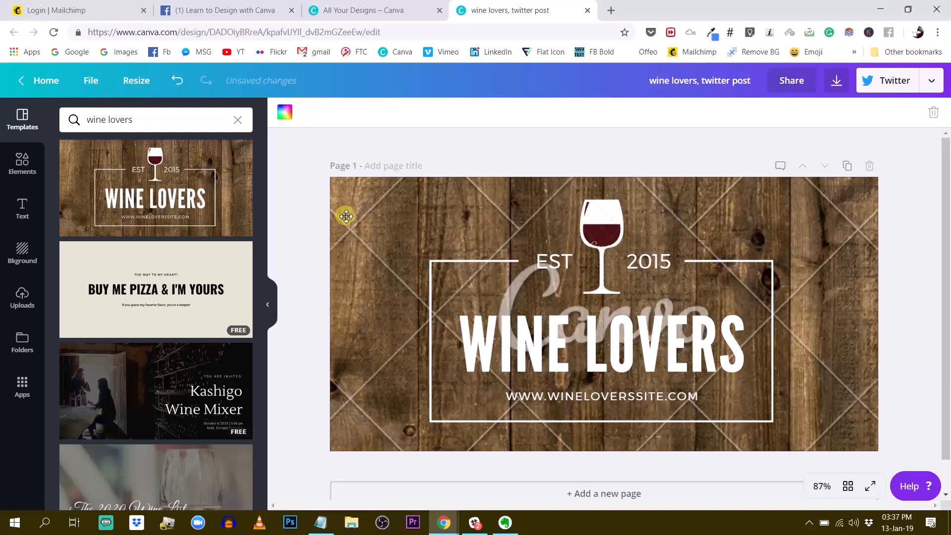
pyautogui.click(345, 216)
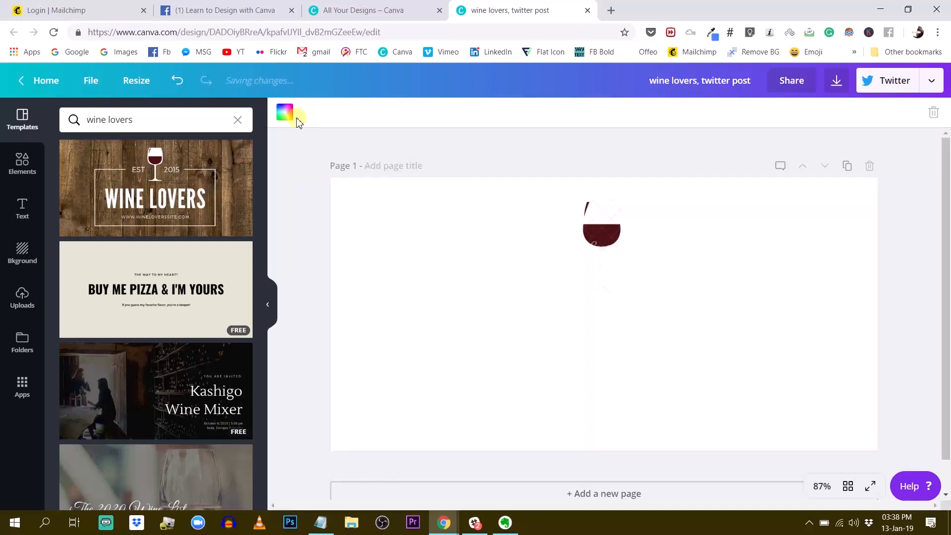
# - Set the page background to dark grey and nudge the white frame lines into place
pyautogui.click(285, 111)
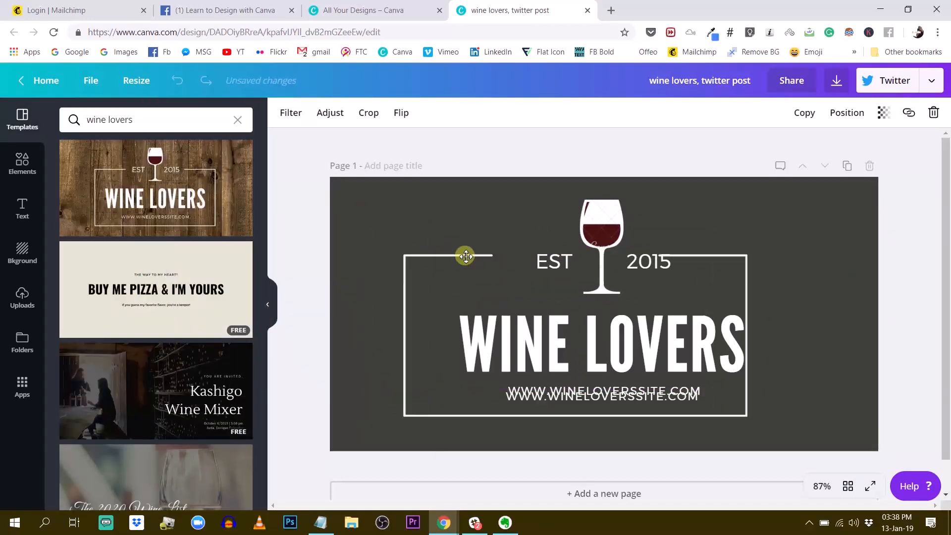
pyautogui.moveTo(465, 255); pyautogui.dragTo(484, 259)
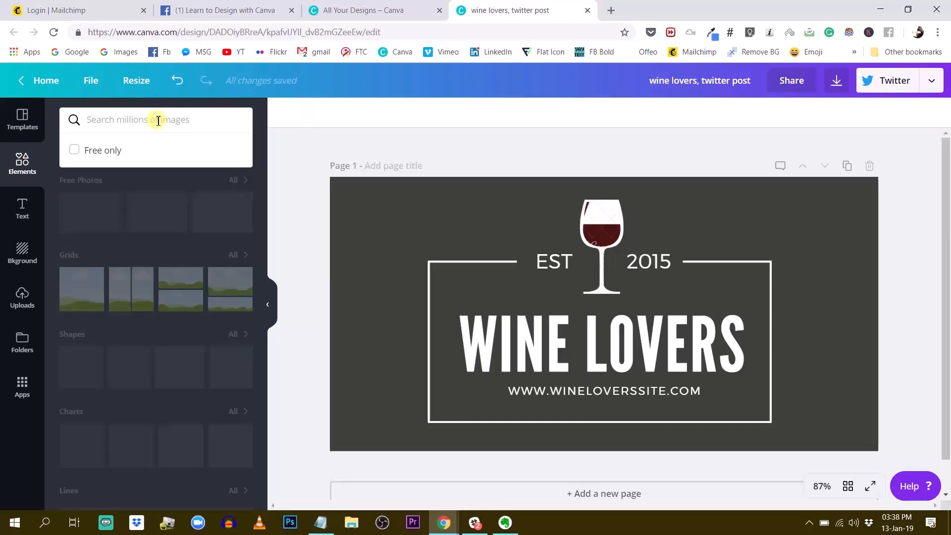
# - Add a second blank dark page and search Elements for 'rectangle frame'
pyautogui.write('recta')
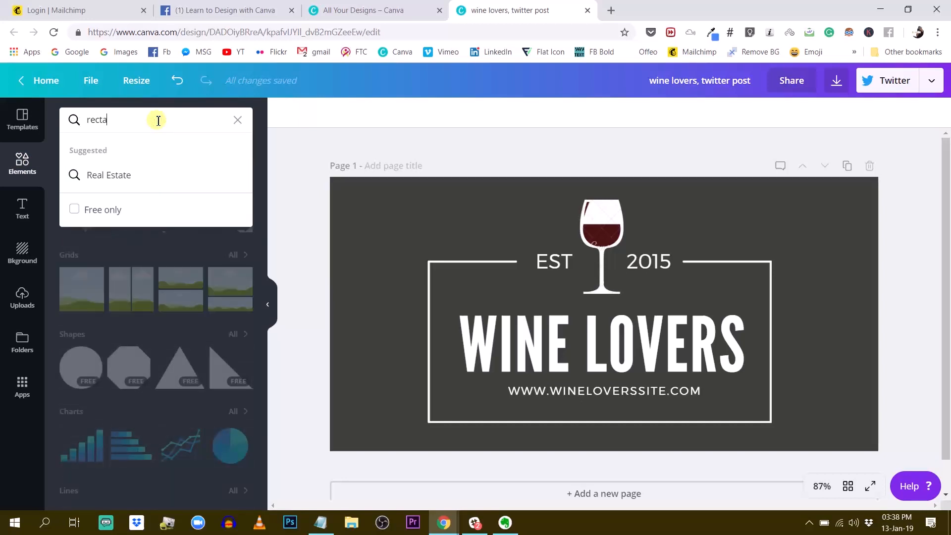
pyautogui.write('rectangle frame')
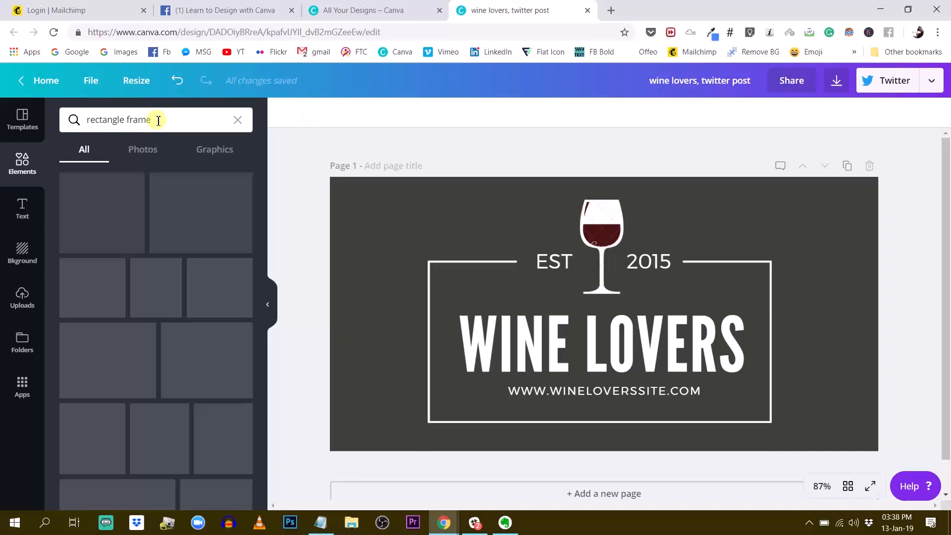
pyautogui.moveTo(170, 305)
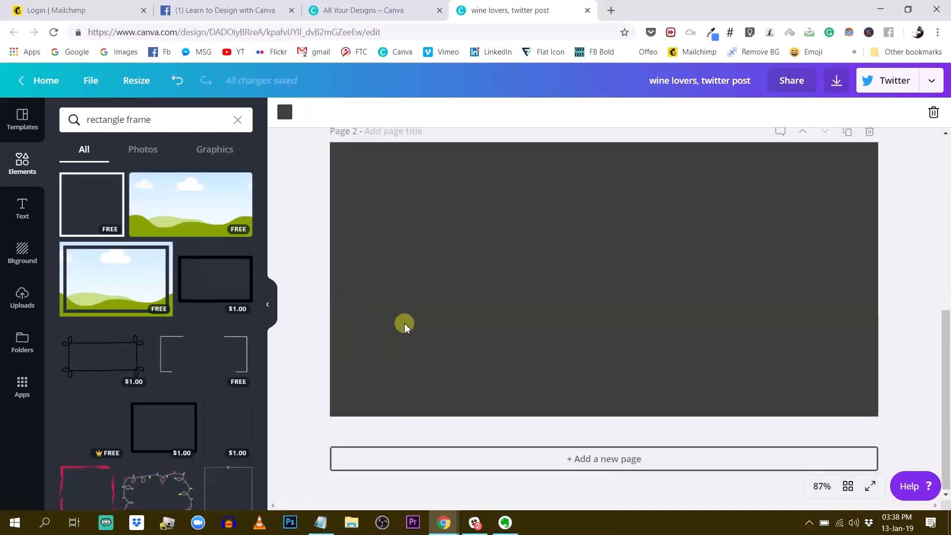
pyautogui.moveTo(631, 319)
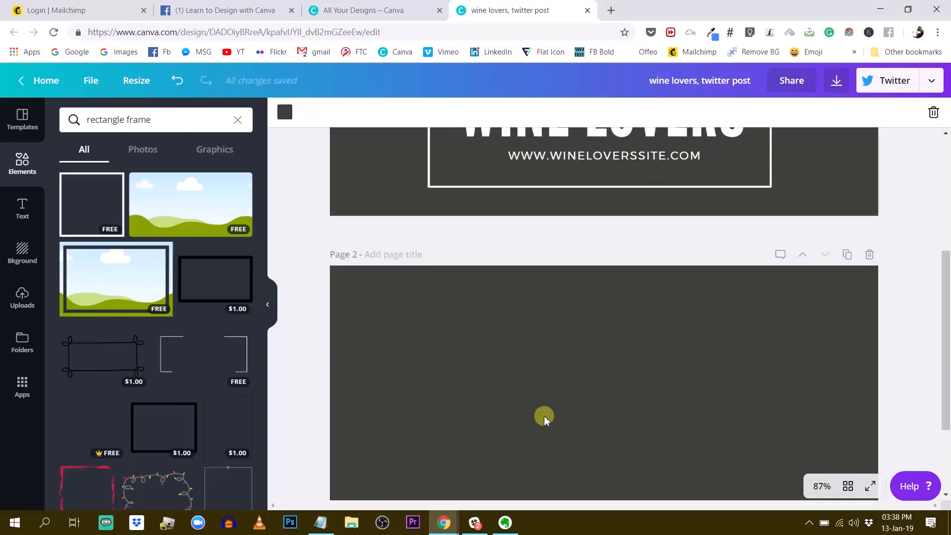
pyautogui.click(155, 120)
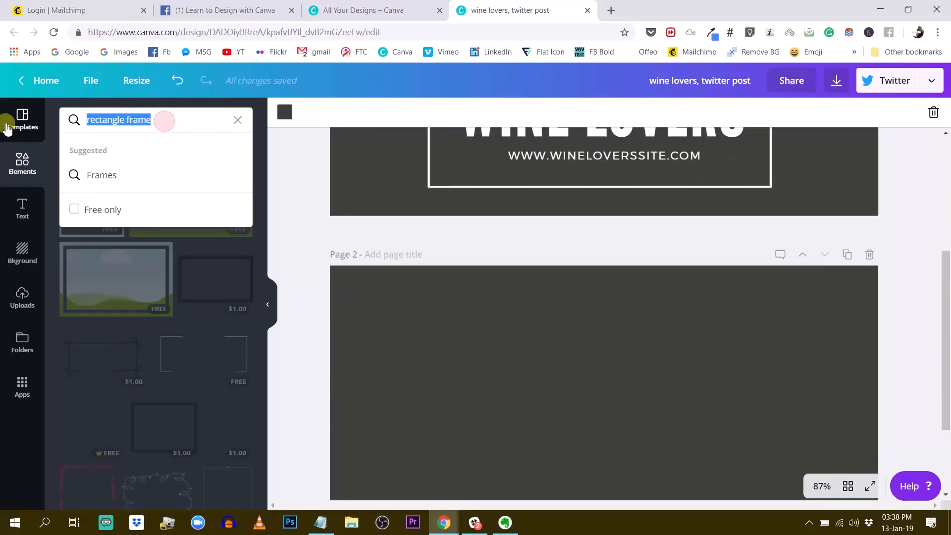
# - Search 'line', place a white line on page 2 and thin, shorten and position it as the frame's bottom edge
pyautogui.write('line')
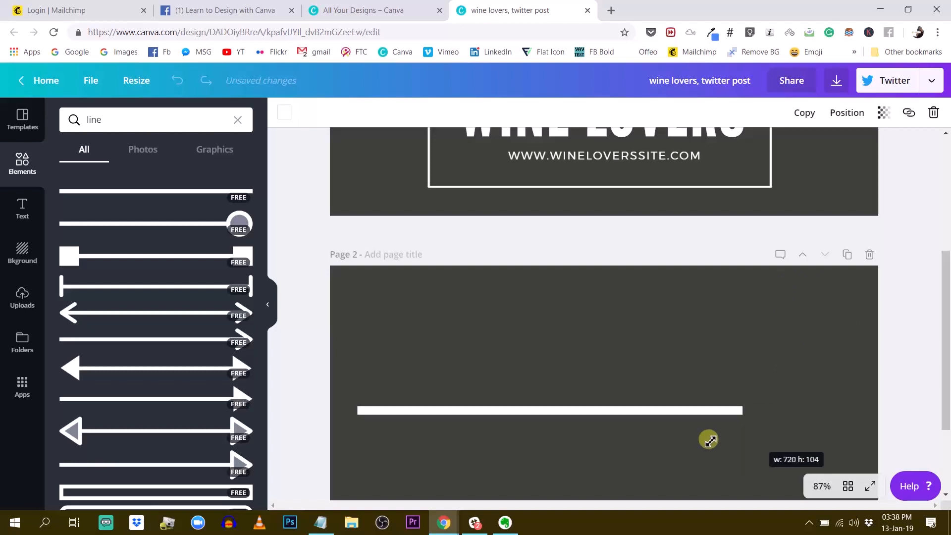
pyautogui.moveTo(708, 440); pyautogui.dragTo(742, 383)
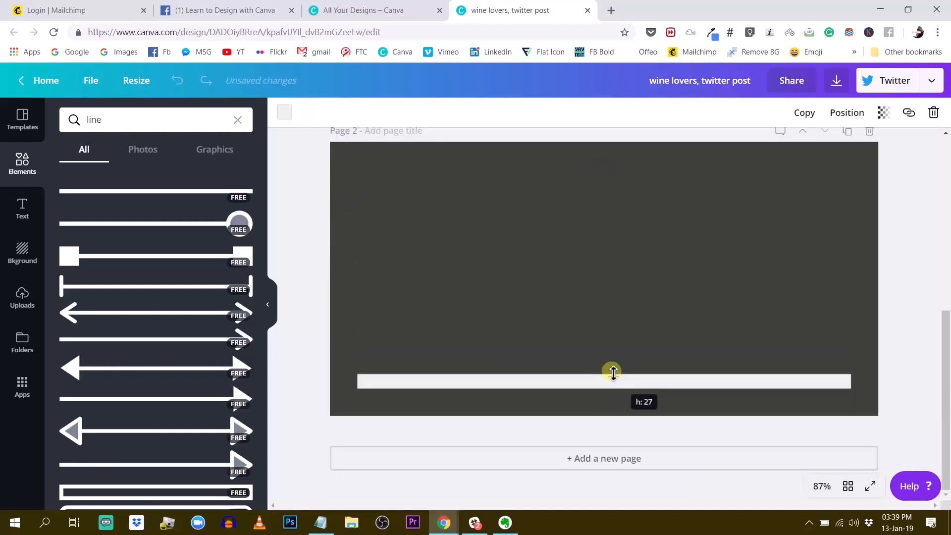
pyautogui.moveTo(611, 370); pyautogui.dragTo(614, 386)
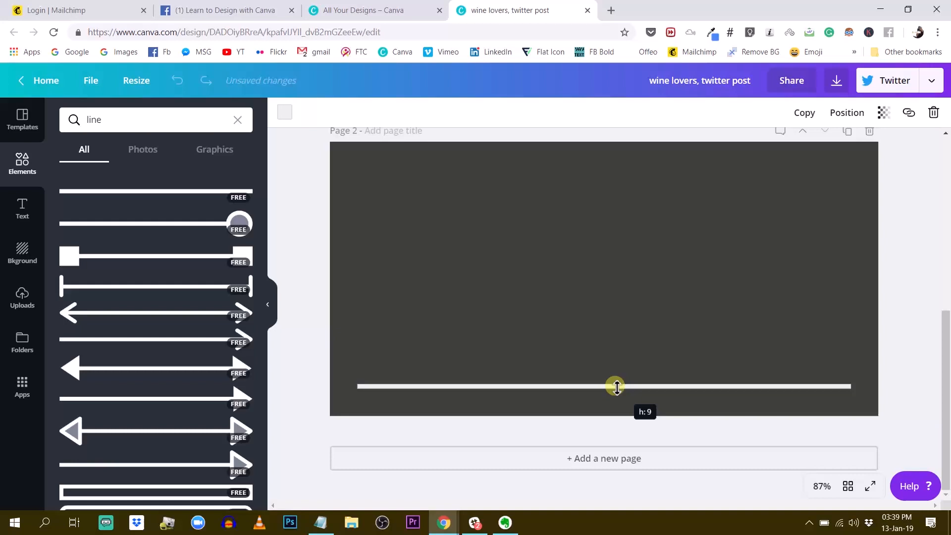
pyautogui.moveTo(614, 386); pyautogui.dragTo(604, 353)
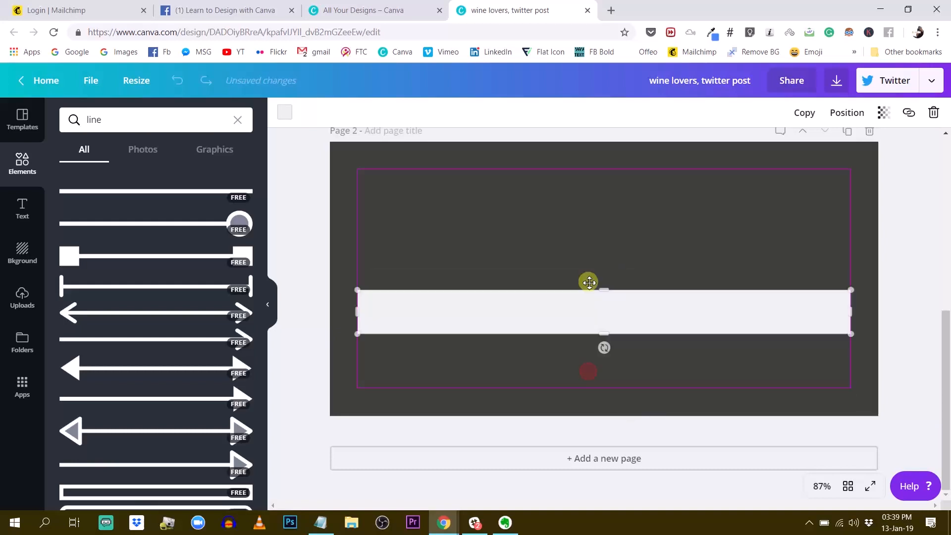
pyautogui.moveTo(603, 290); pyautogui.dragTo(606, 232)
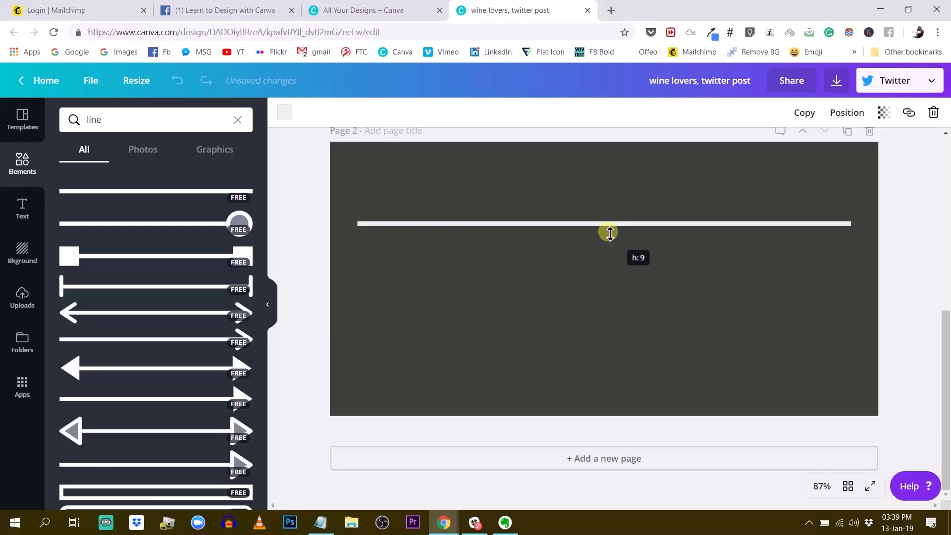
pyautogui.moveTo(608, 232); pyautogui.dragTo(608, 226)
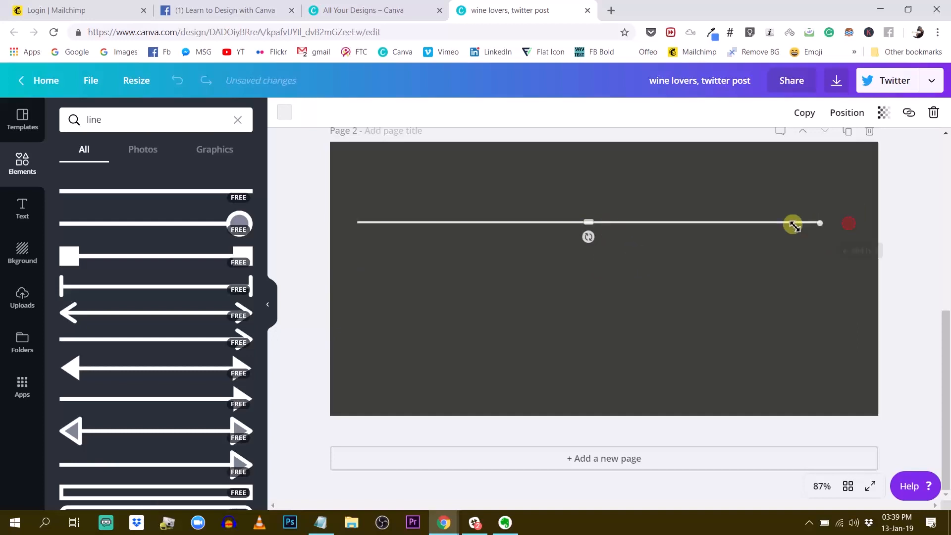
pyautogui.moveTo(792, 223); pyautogui.dragTo(693, 223)
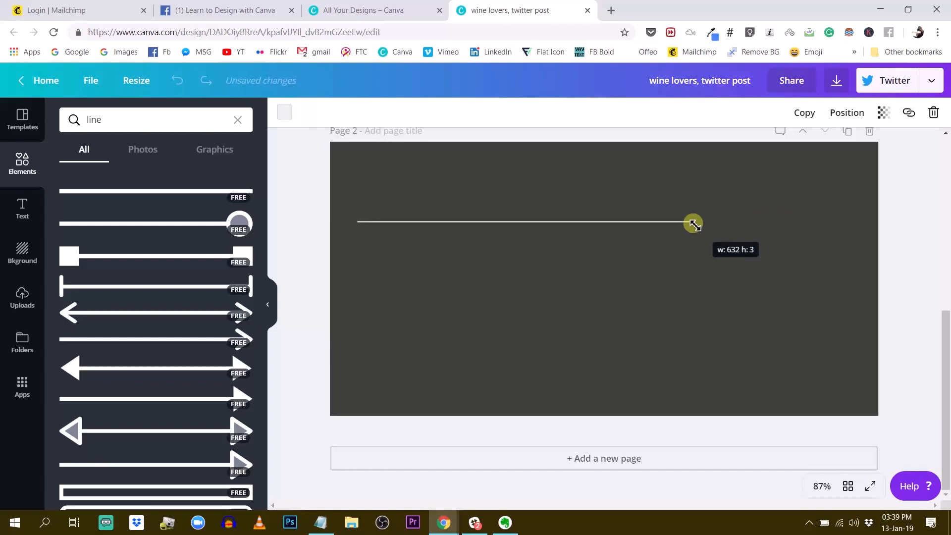
pyautogui.moveTo(693, 221); pyautogui.dragTo(730, 326)
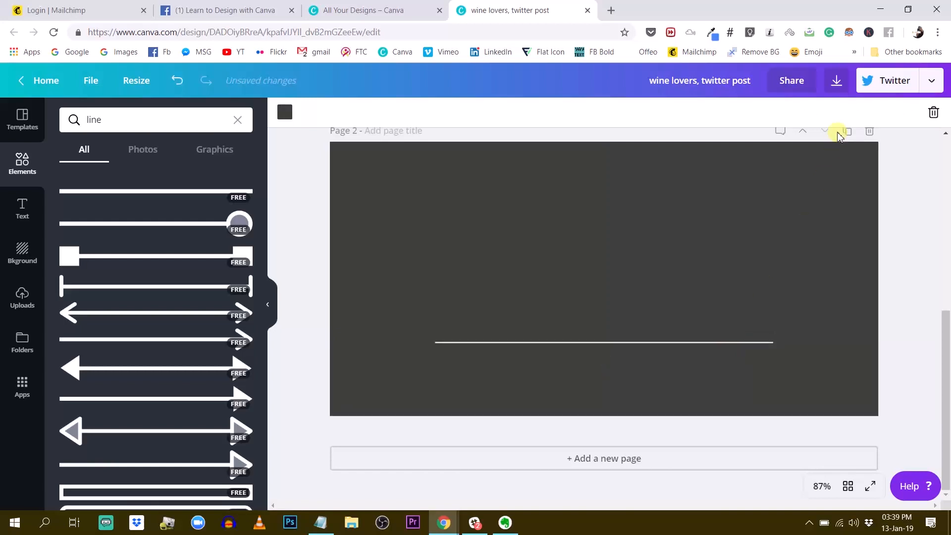
# - Copy the line upward as the top edge and shorten it from the right, leaving room for a gap
pyautogui.click(603, 342)
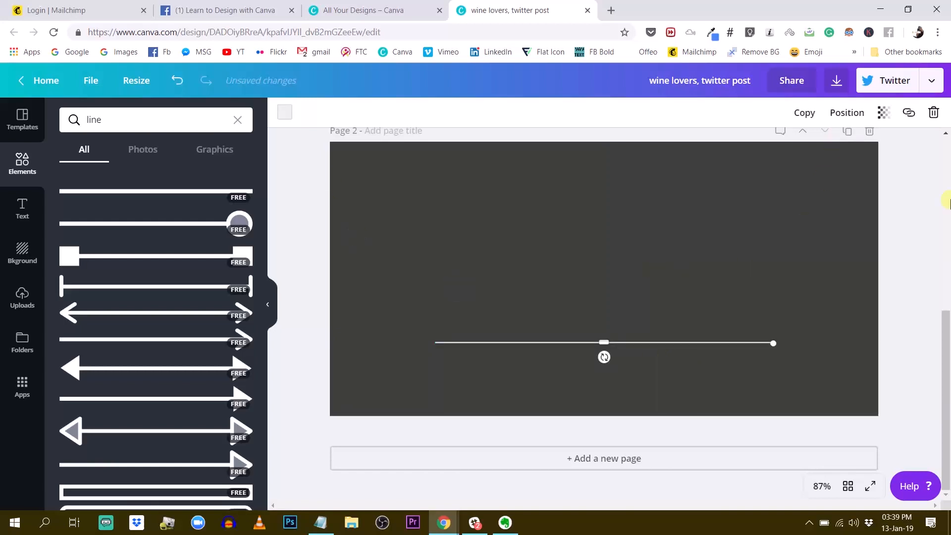
pyautogui.moveTo(603, 343); pyautogui.dragTo(673, 352)
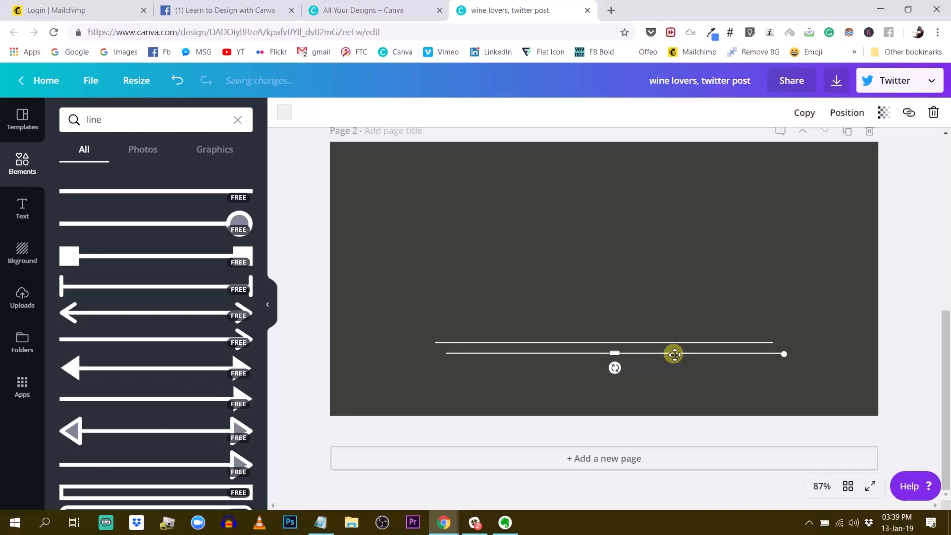
pyautogui.moveTo(674, 354); pyautogui.dragTo(575, 254)
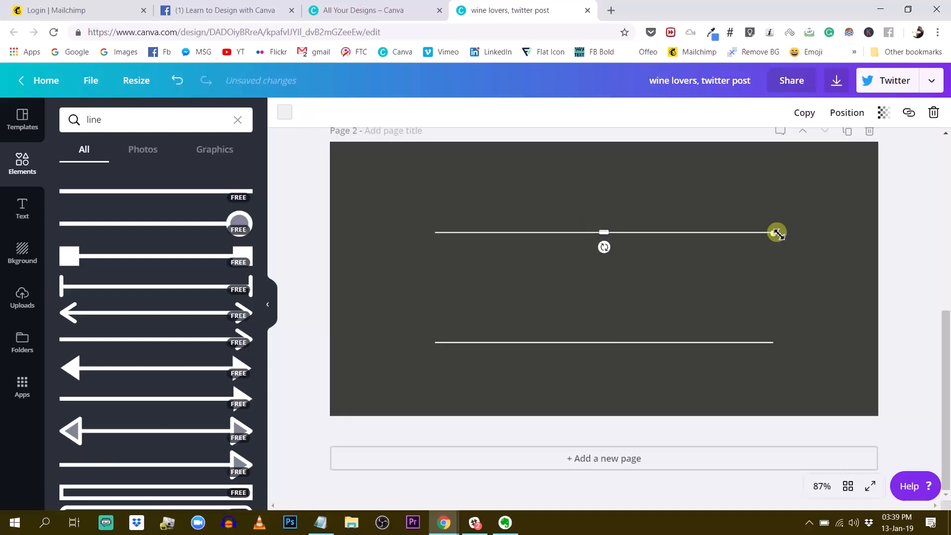
pyautogui.moveTo(776, 232); pyautogui.dragTo(599, 231)
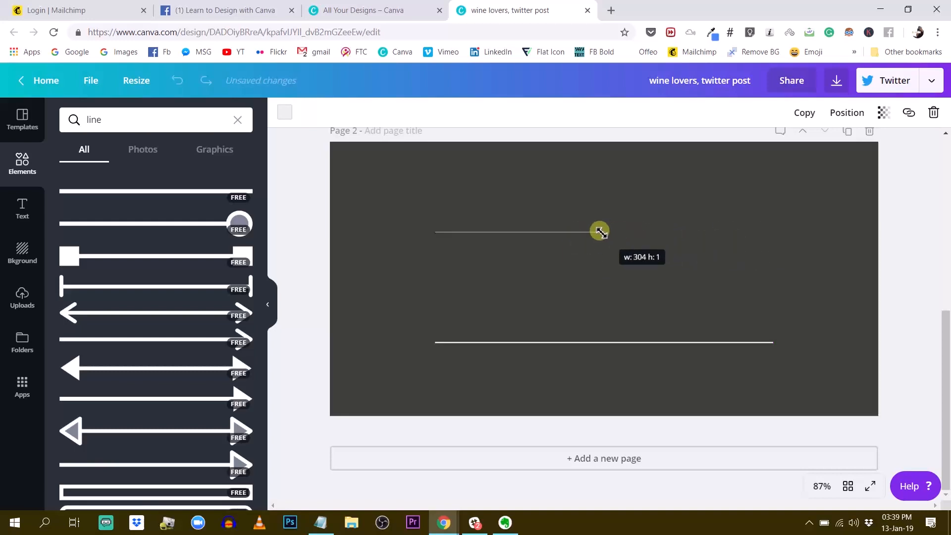
pyautogui.moveTo(599, 231); pyautogui.dragTo(595, 233)
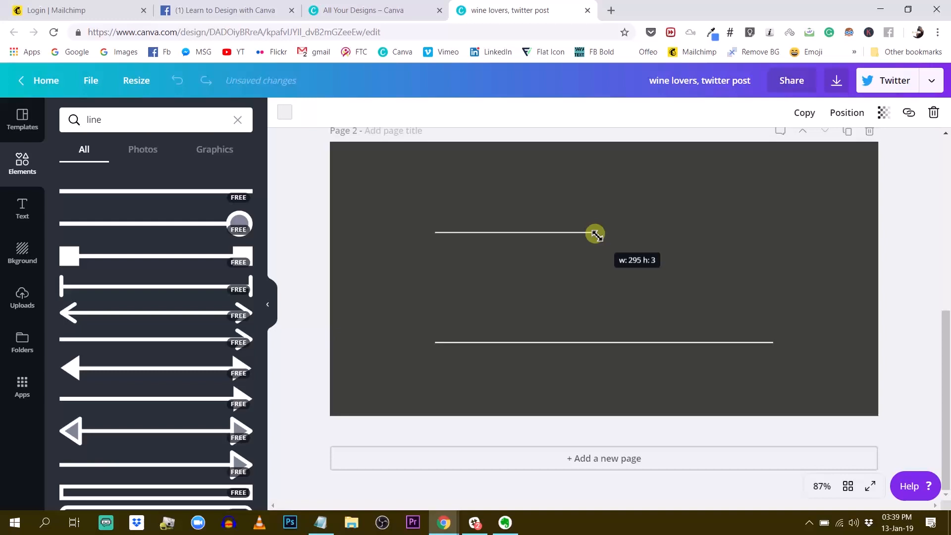
pyautogui.moveTo(594, 234); pyautogui.dragTo(576, 235)
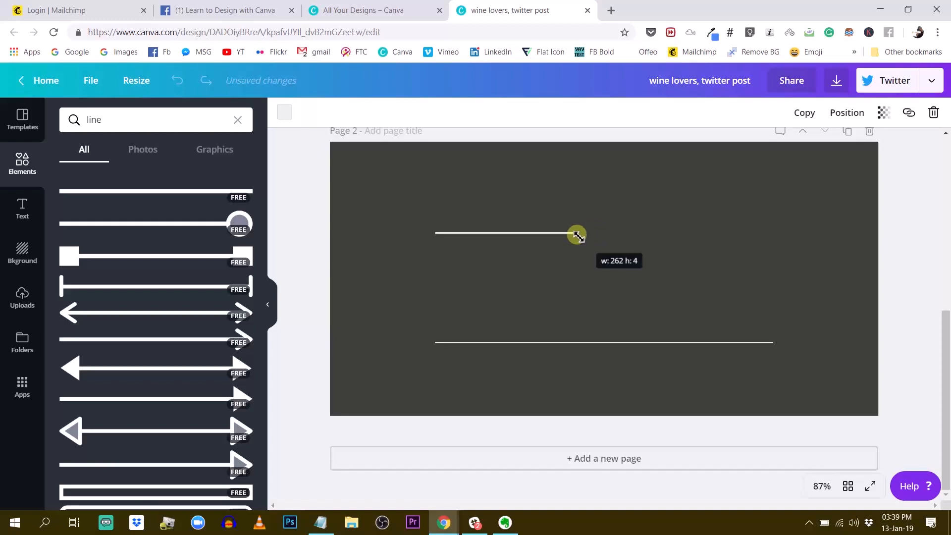
pyautogui.moveTo(575, 235); pyautogui.dragTo(574, 234)
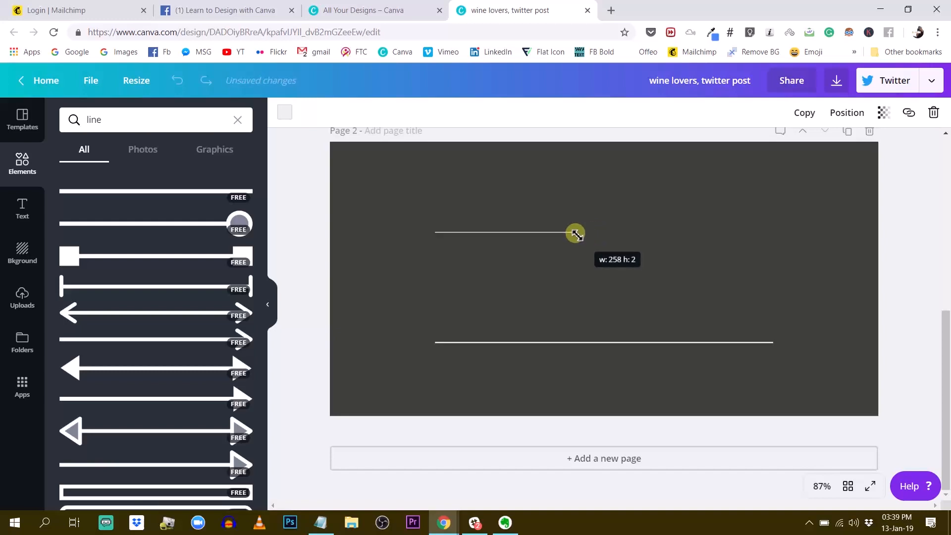
pyautogui.moveTo(574, 233); pyautogui.dragTo(573, 235)
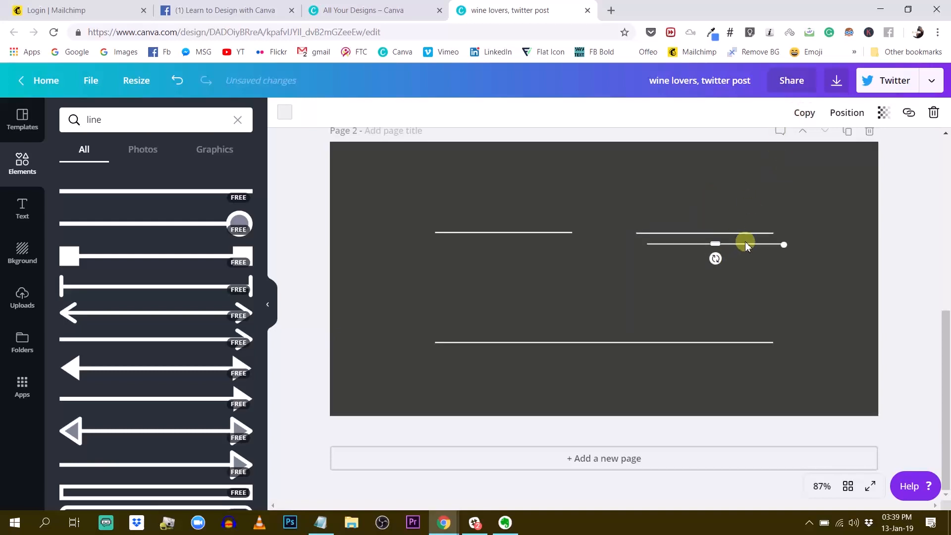
# - Rotate a copied line upright and move it to form the frame's right side
pyautogui.moveTo(746, 244); pyautogui.dragTo(822, 266)
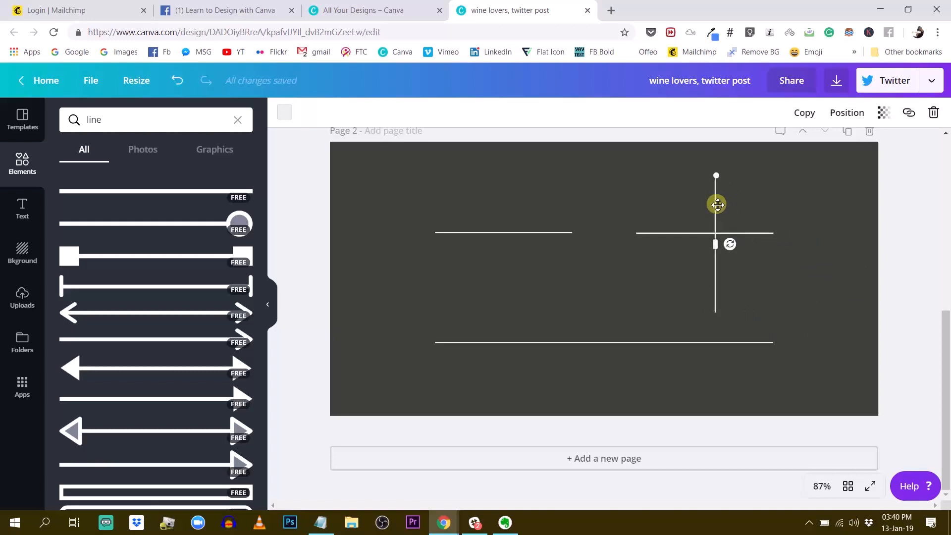
pyautogui.moveTo(719, 201)
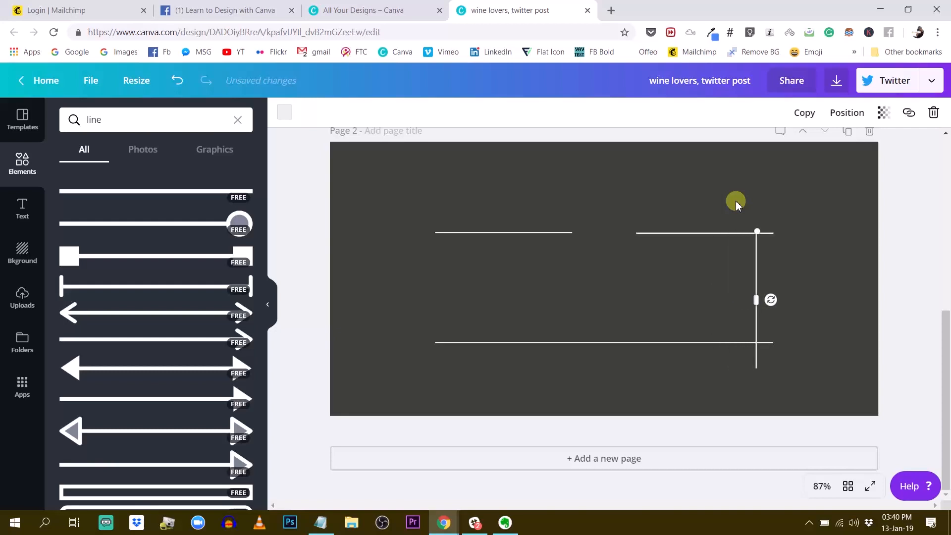
pyautogui.moveTo(755, 231); pyautogui.dragTo(774, 231)
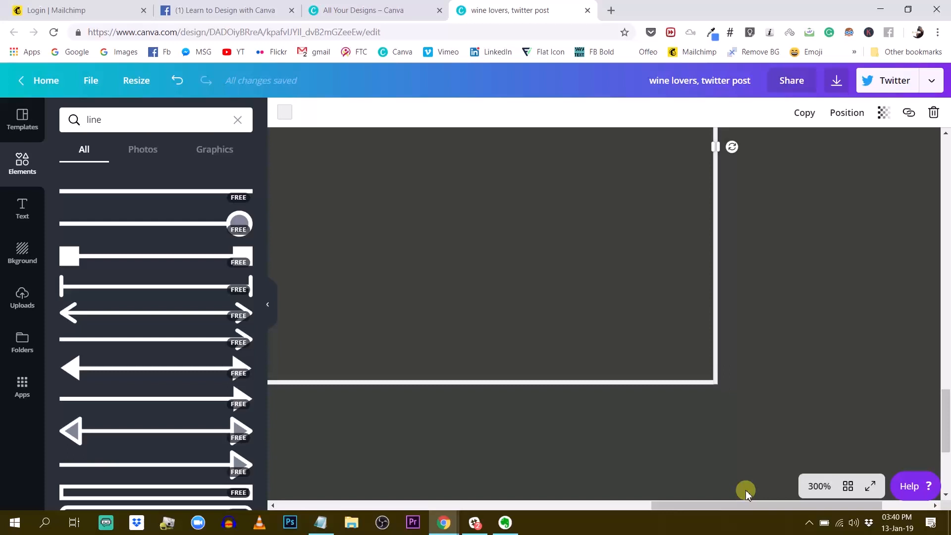
# - At 300% zoom, stretch the right-side line so its end meets the top line's corner cleanly
pyautogui.click(818, 486)
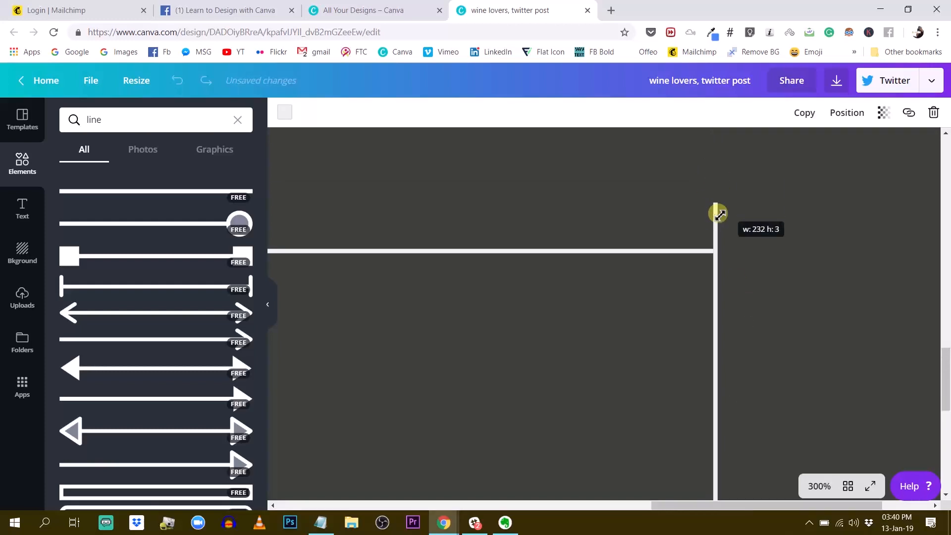
pyautogui.moveTo(718, 212); pyautogui.dragTo(718, 248)
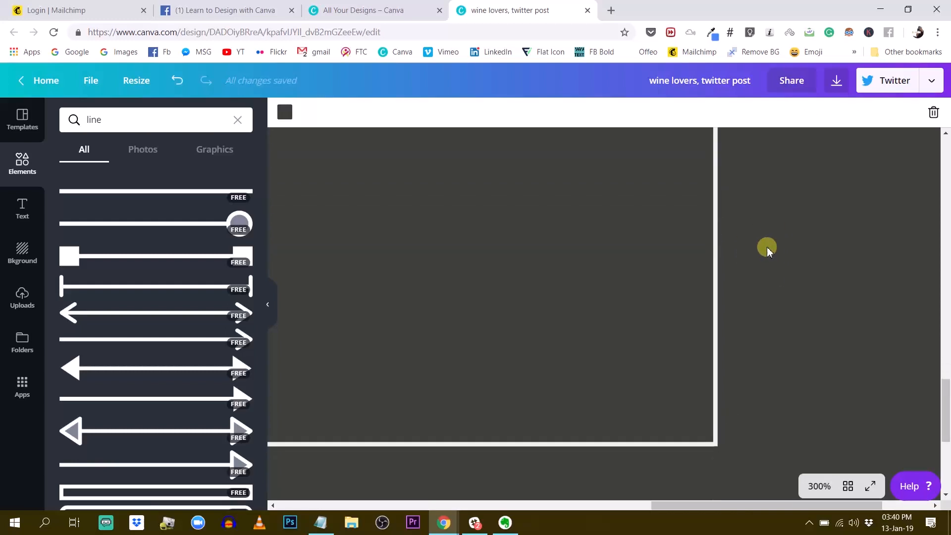
pyautogui.click(818, 485)
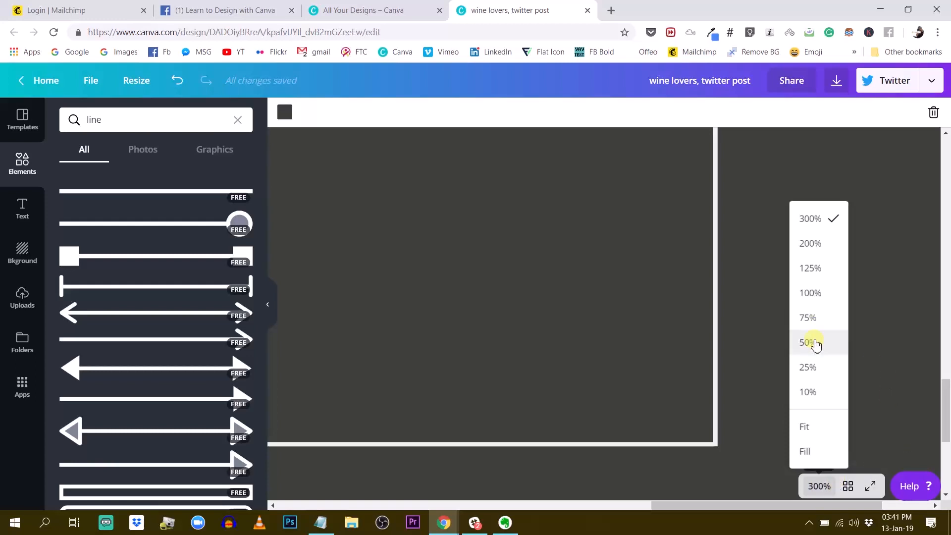
# - At 75% zoom, place a vertical line as the frame's left side joining top and bottom lines
pyautogui.click(808, 342)
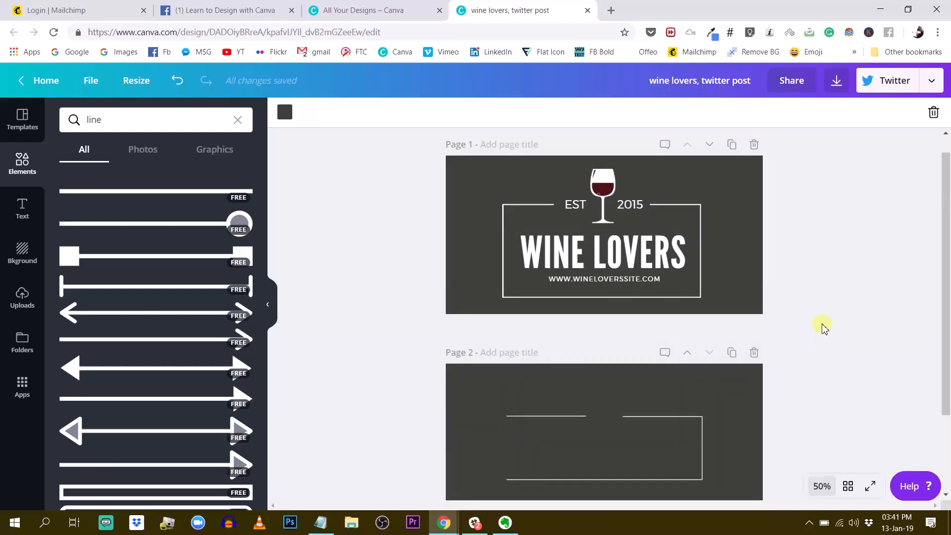
pyautogui.click(820, 485)
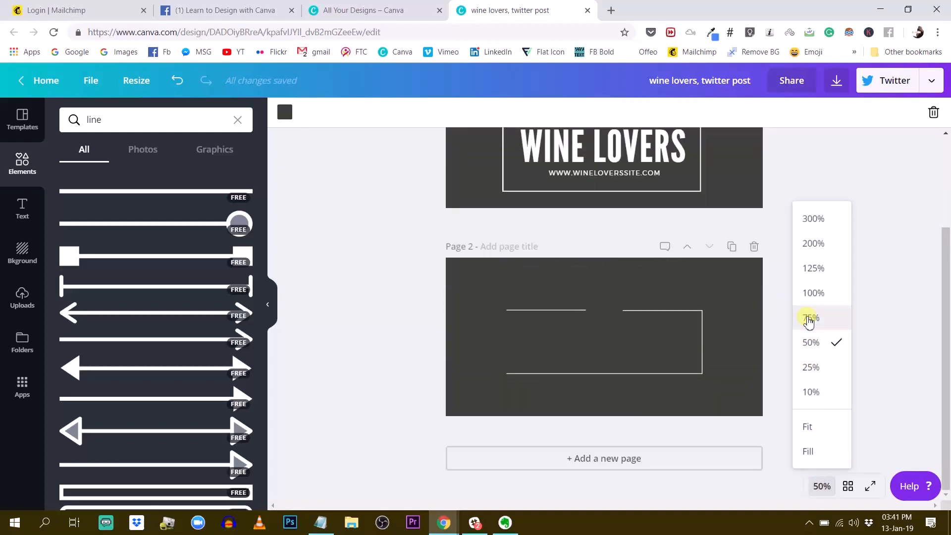
pyautogui.click(811, 317)
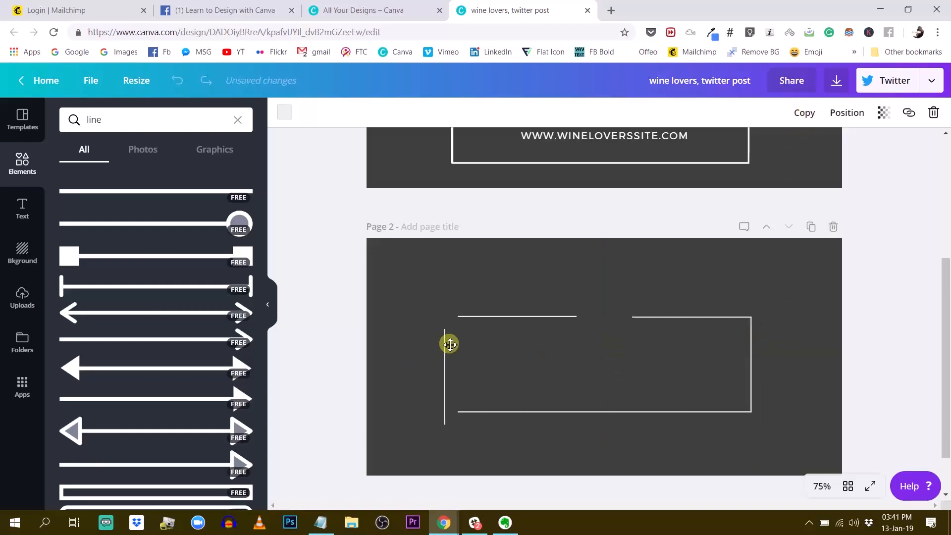
pyautogui.moveTo(449, 344); pyautogui.dragTo(457, 336)
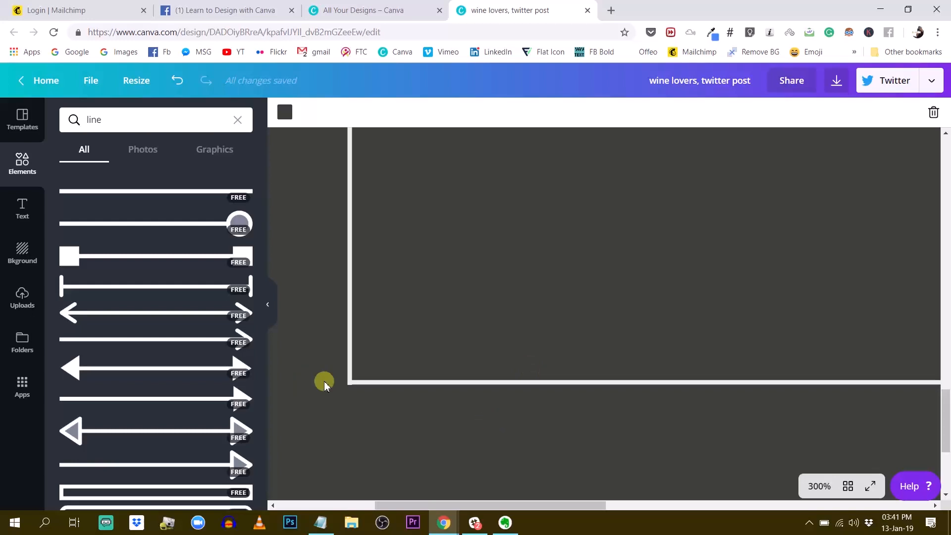
pyautogui.click(346, 386)
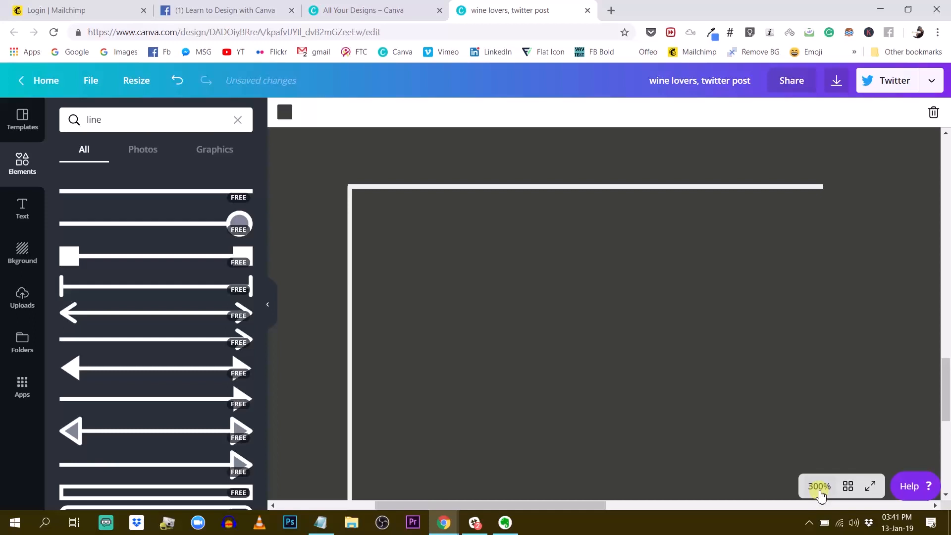
pyautogui.click(818, 486)
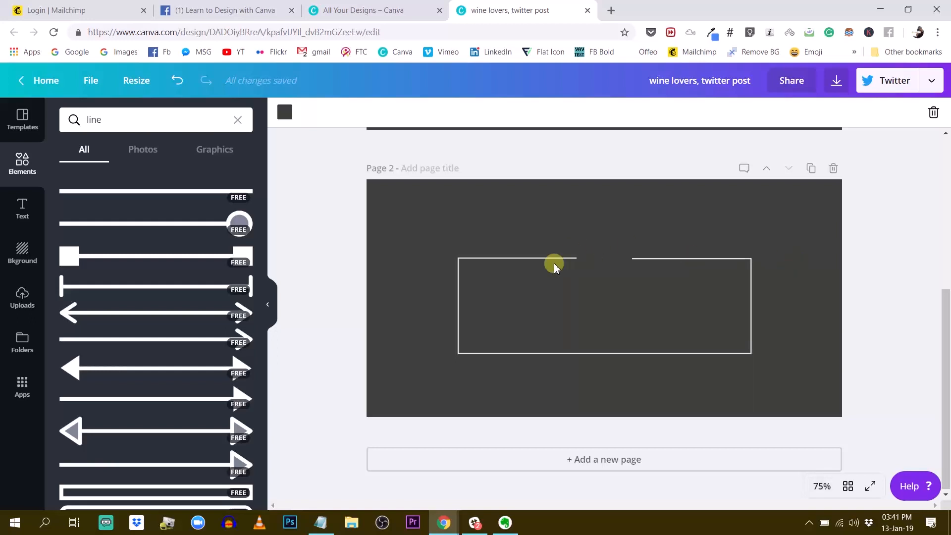
# - Reposition and resize the top-left segment so it meets the left corner
pyautogui.click(553, 265)
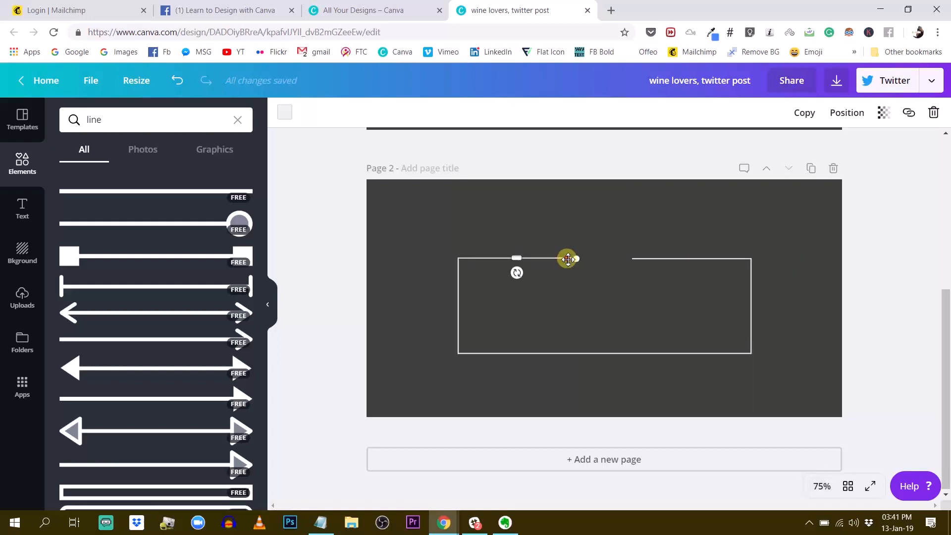
pyautogui.moveTo(566, 258); pyautogui.dragTo(543, 258)
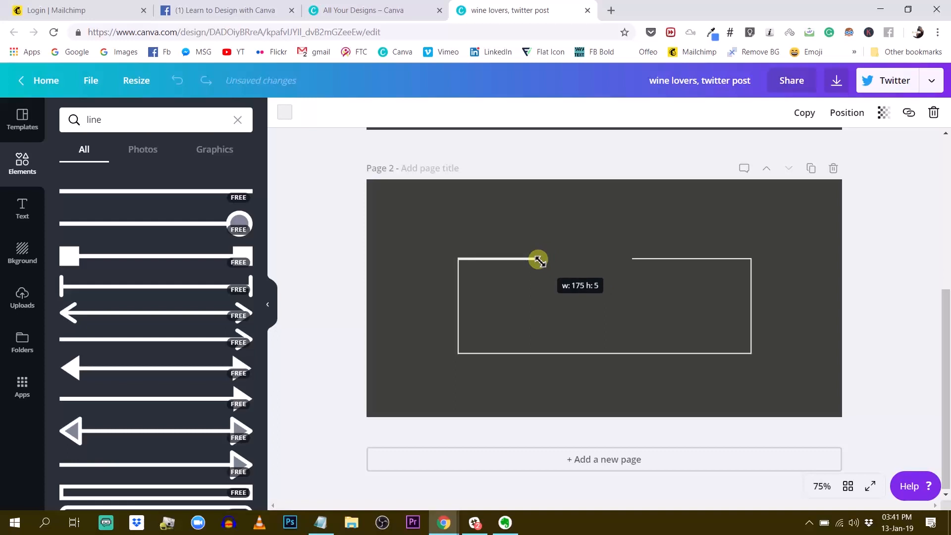
pyautogui.moveTo(538, 258); pyautogui.dragTo(539, 256)
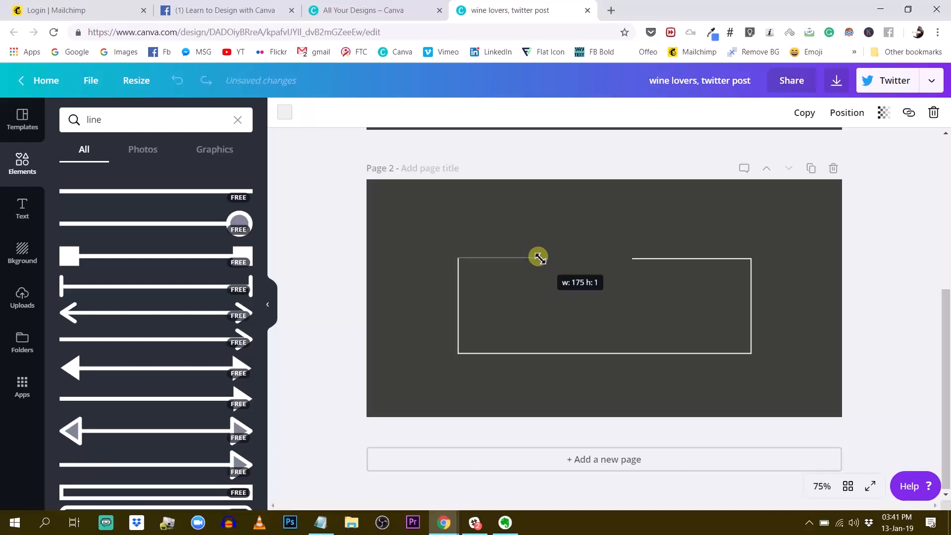
pyautogui.moveTo(537, 256); pyautogui.dragTo(538, 258)
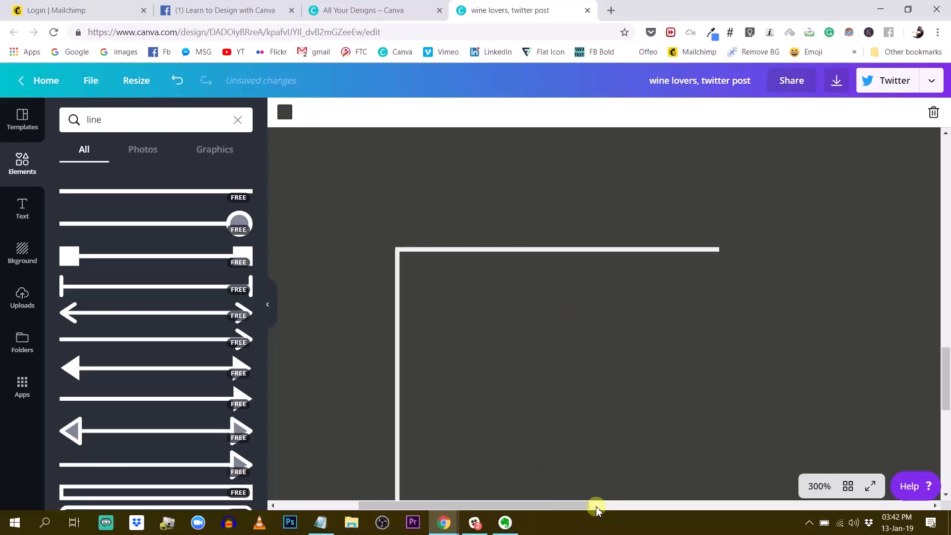
pyautogui.moveTo(597, 505); pyautogui.dragTo(617, 505)
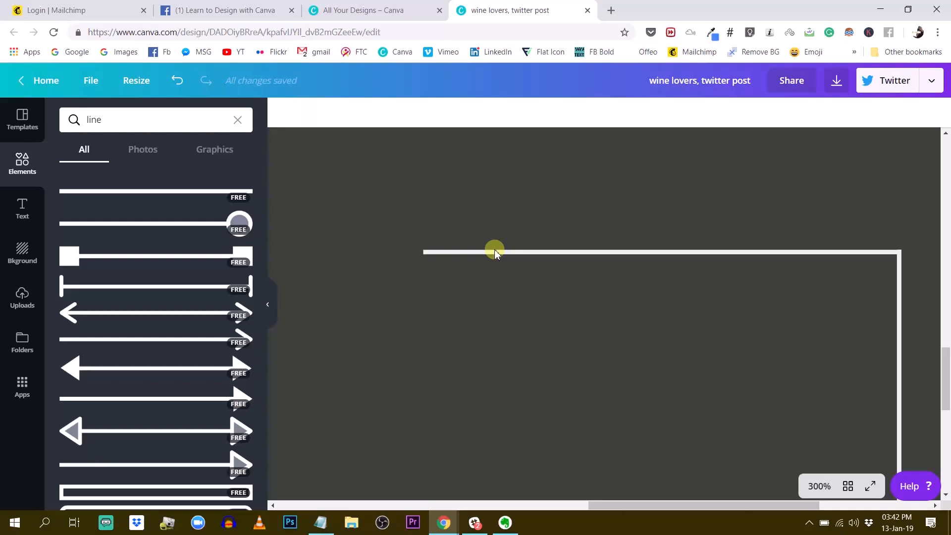
# - Rotate the added line horizontal and shorten it from the left as the top-right segment
pyautogui.click(493, 251)
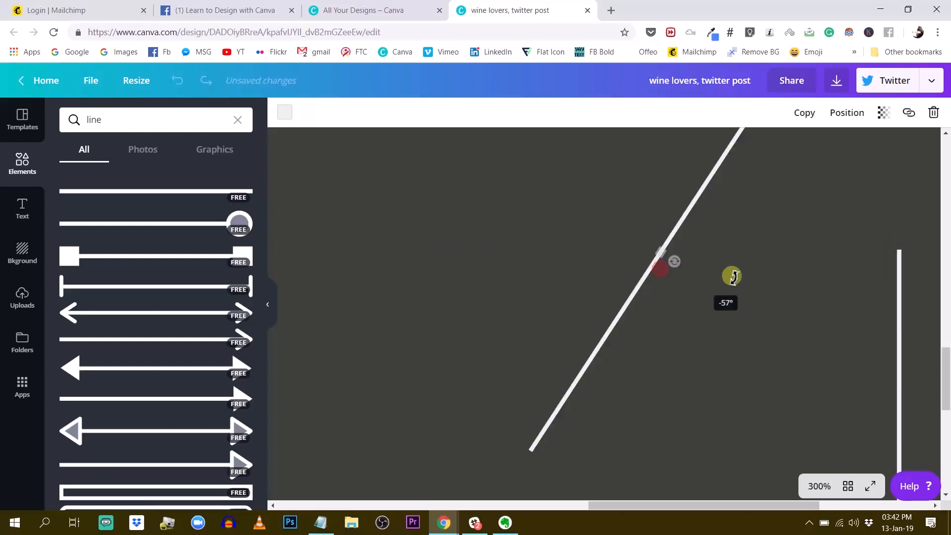
pyautogui.moveTo(731, 276); pyautogui.dragTo(665, 212)
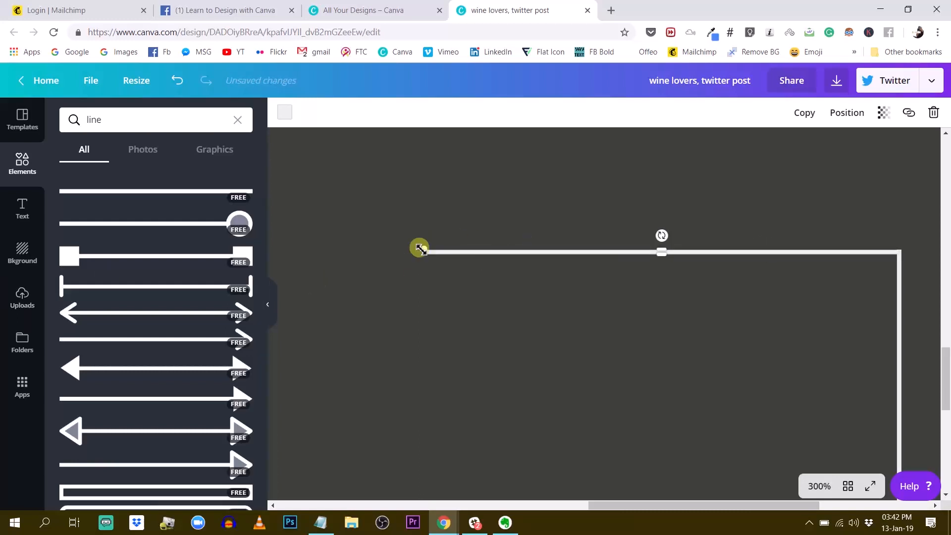
pyautogui.moveTo(418, 249); pyautogui.dragTo(507, 248)
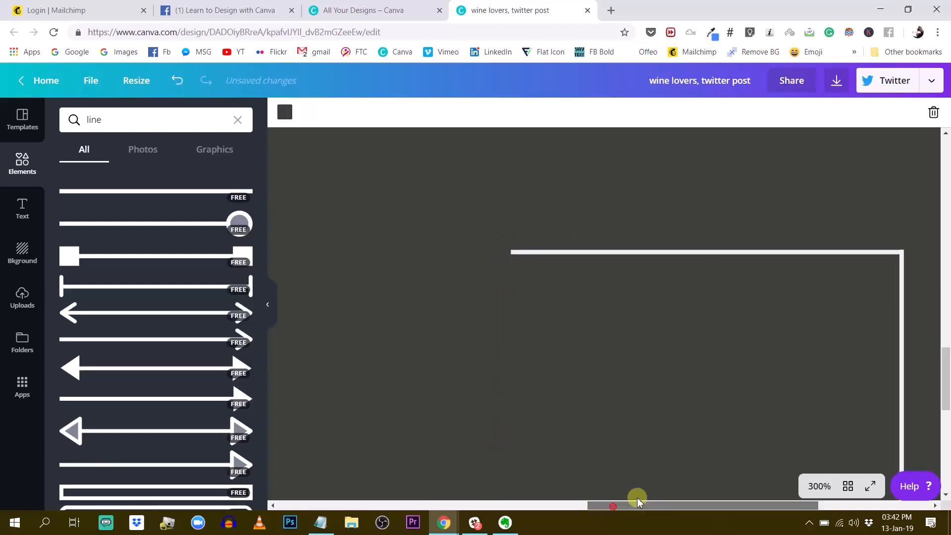
# - At 75% zoom, resize the top-left segment to set the gap in the frame's top edge
pyautogui.click(818, 485)
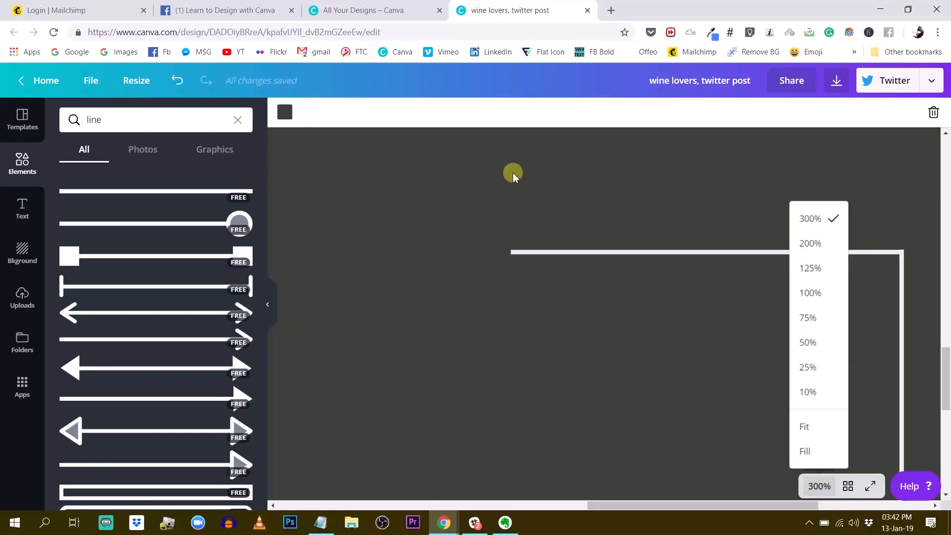
pyautogui.moveTo(808, 317)
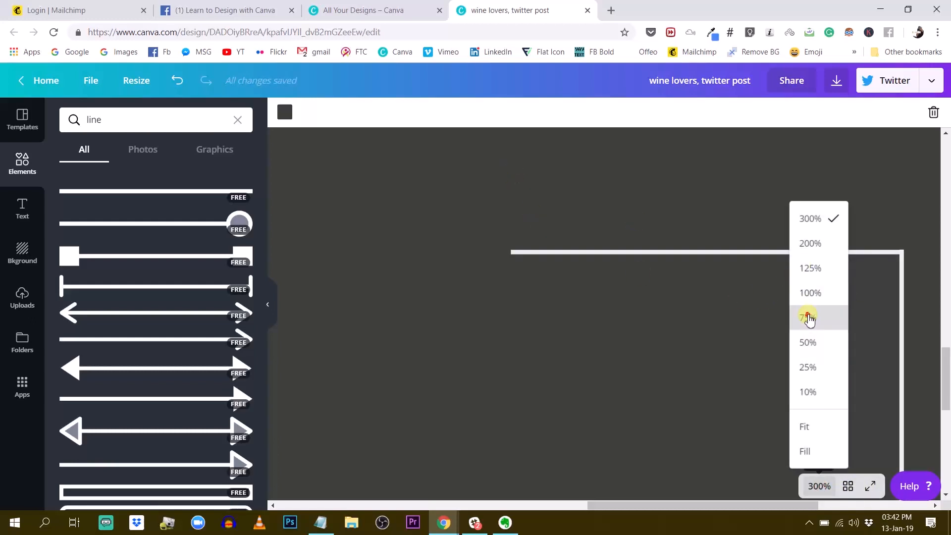
pyautogui.click(808, 317)
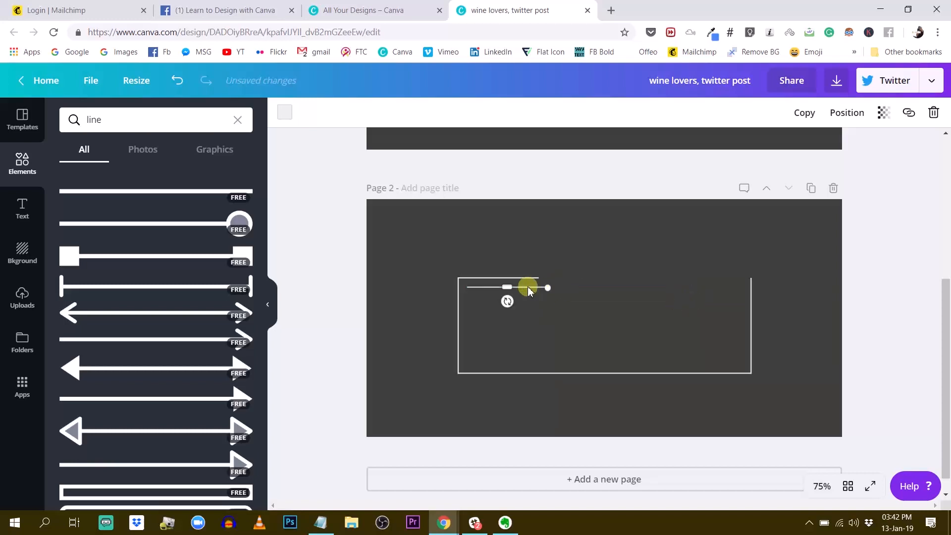
pyautogui.moveTo(506, 287); pyautogui.dragTo(606, 287)
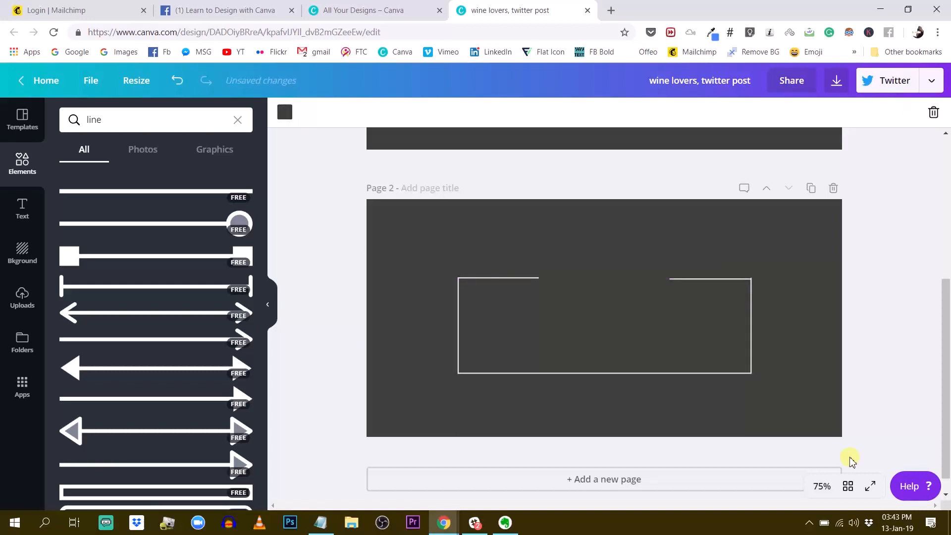
# - Add a third blank page after the framed page two
pyautogui.click(708, 279)
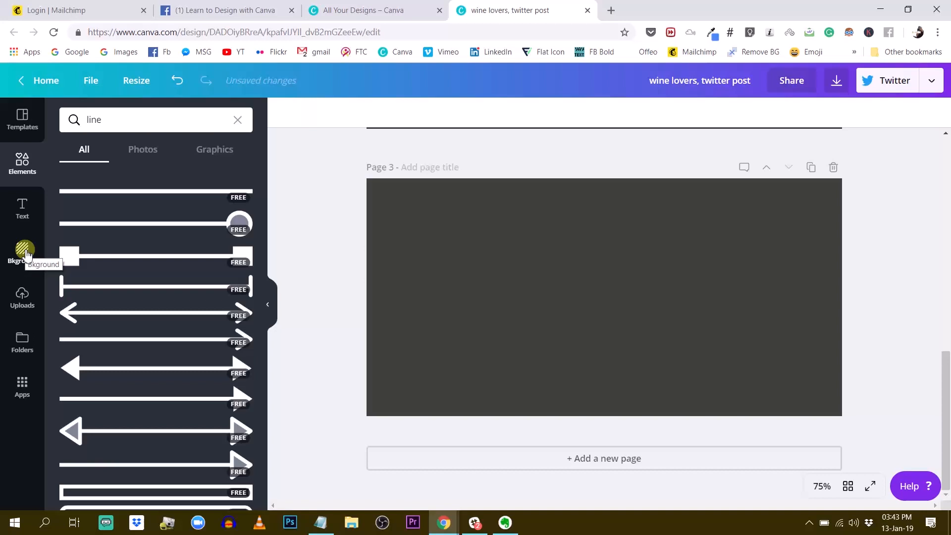
pyautogui.moveTo(22, 206)
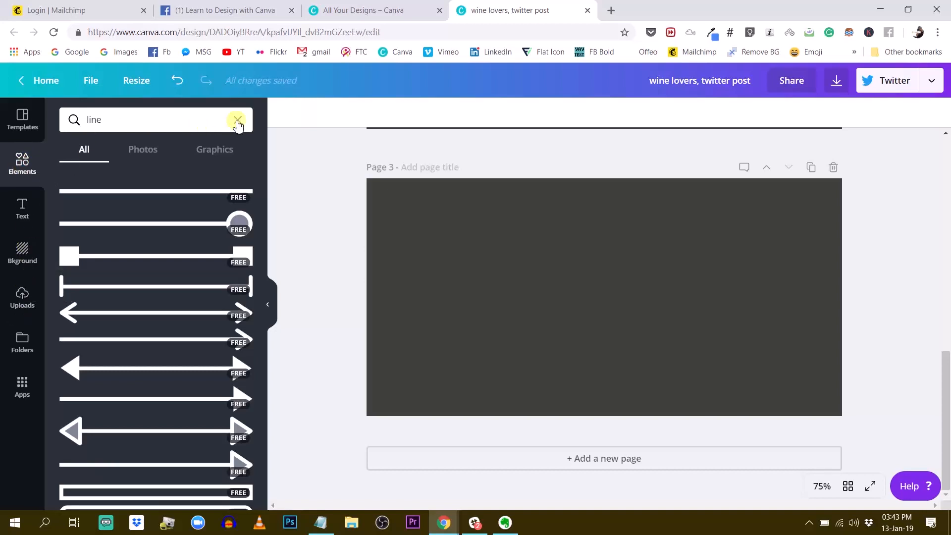
# - Clear the line search and add the white outlined square shape to page 3
pyautogui.click(237, 120)
pyautogui.write('Shapes')
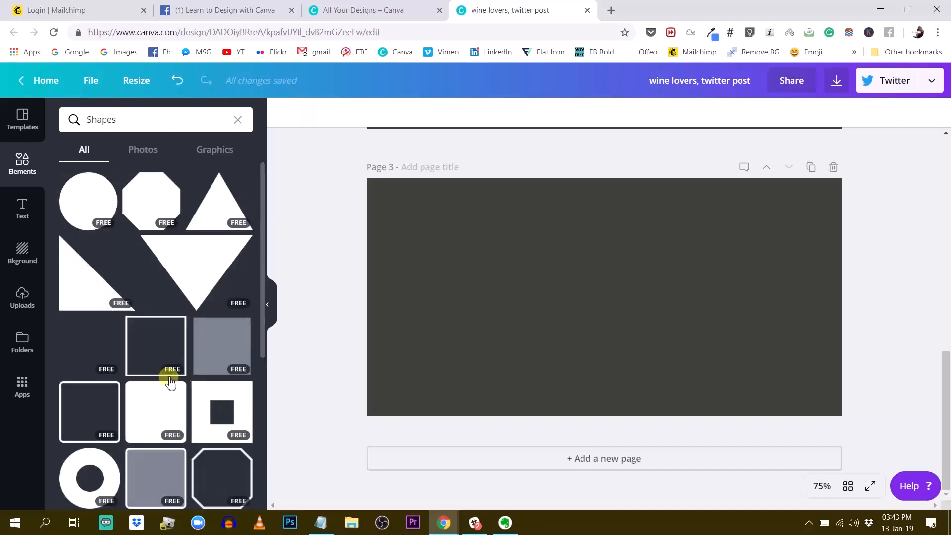
pyautogui.click(155, 345)
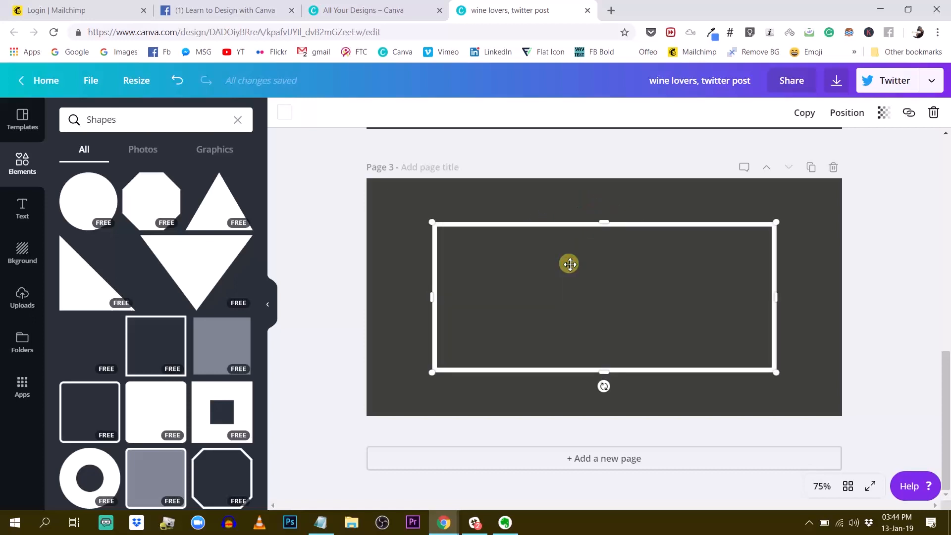
# - Squash a plain white rectangle into a thin bar and move it onto the frame's top edge
pyautogui.moveTo(775, 372); pyautogui.dragTo(696, 328)
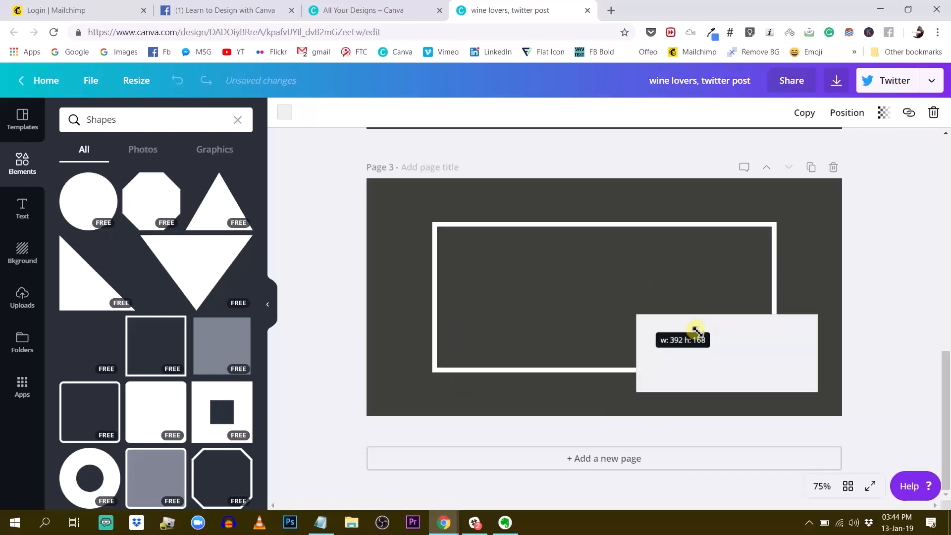
pyautogui.moveTo(696, 330); pyautogui.dragTo(584, 385)
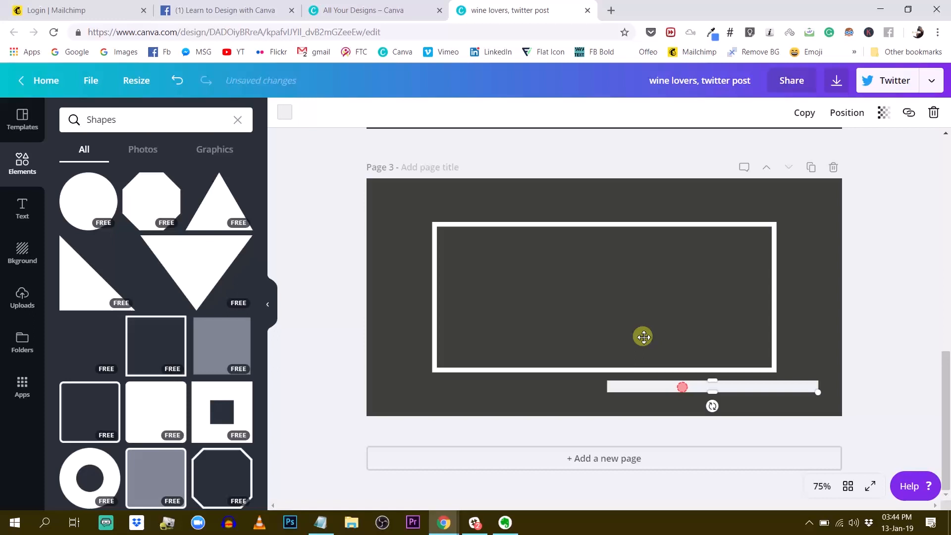
pyautogui.moveTo(642, 337); pyautogui.dragTo(573, 223)
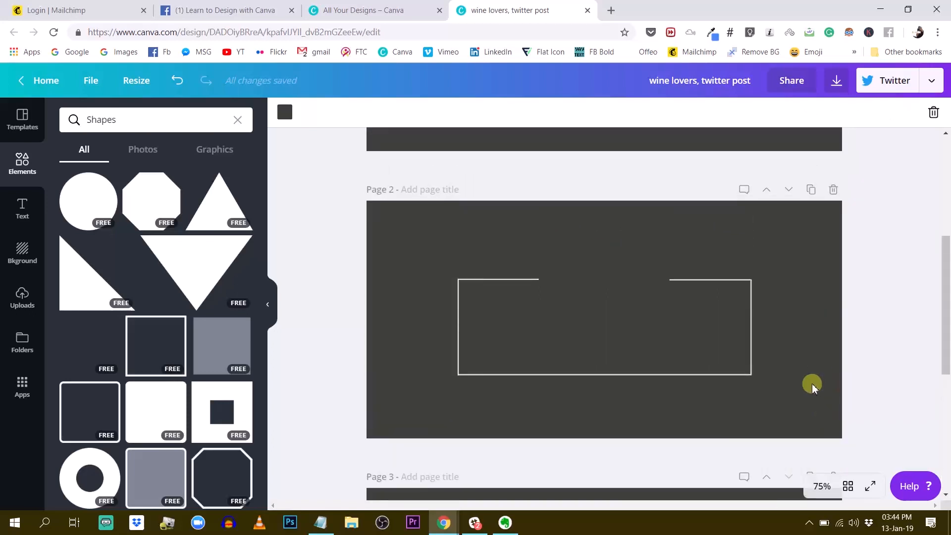
# - Scroll up to page 1 and select the original Wine Lovers frame to inspect it
pyautogui.scroll(3)
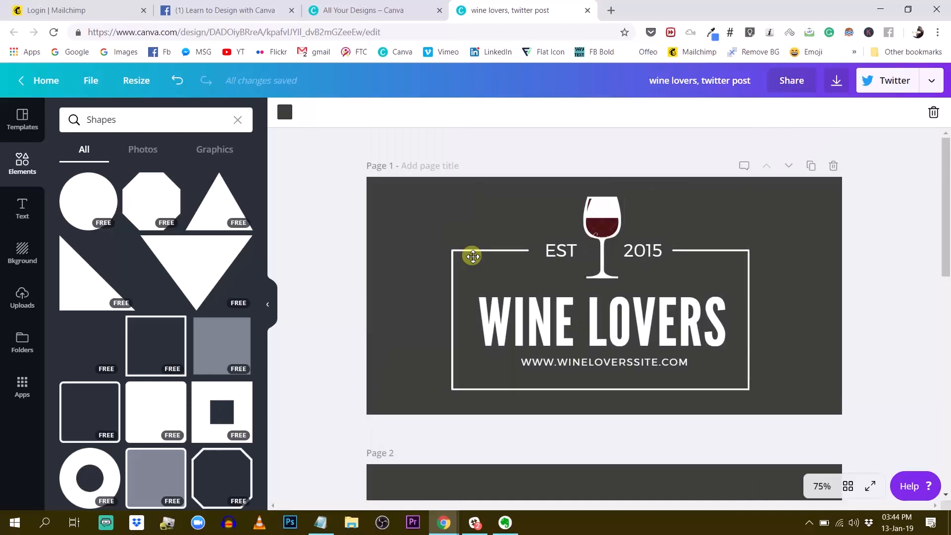
pyautogui.click(471, 255)
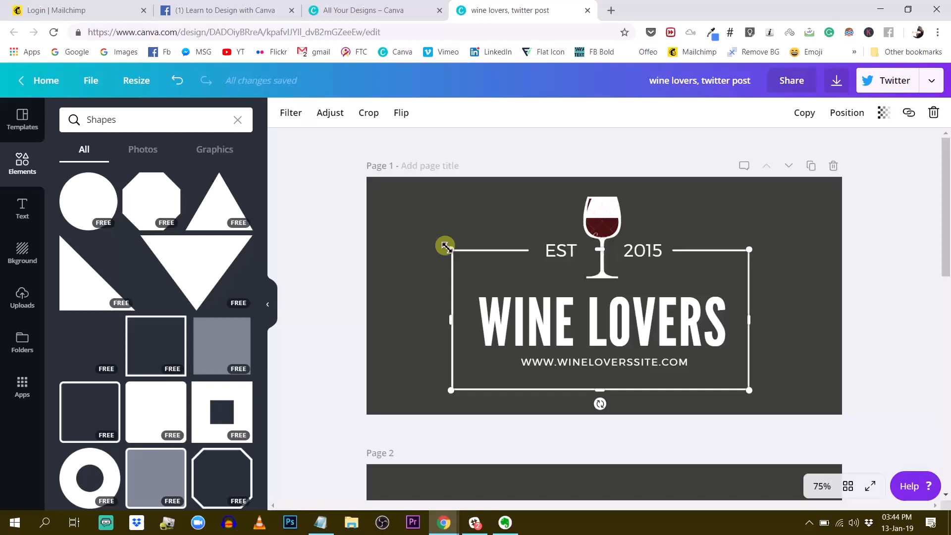
pyautogui.moveTo(255, 185)
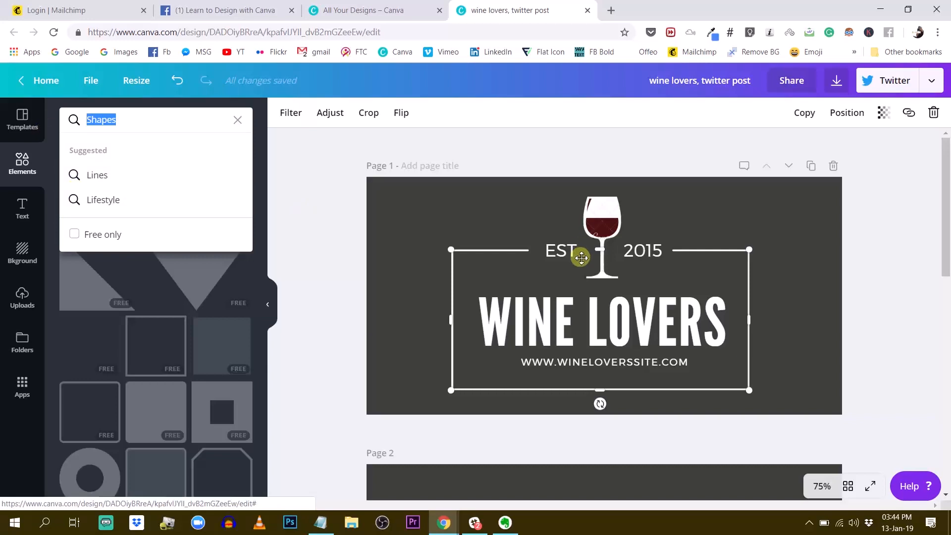
# - Scroll back down to bring page 3's gapped frame into view
pyautogui.scroll(-3)
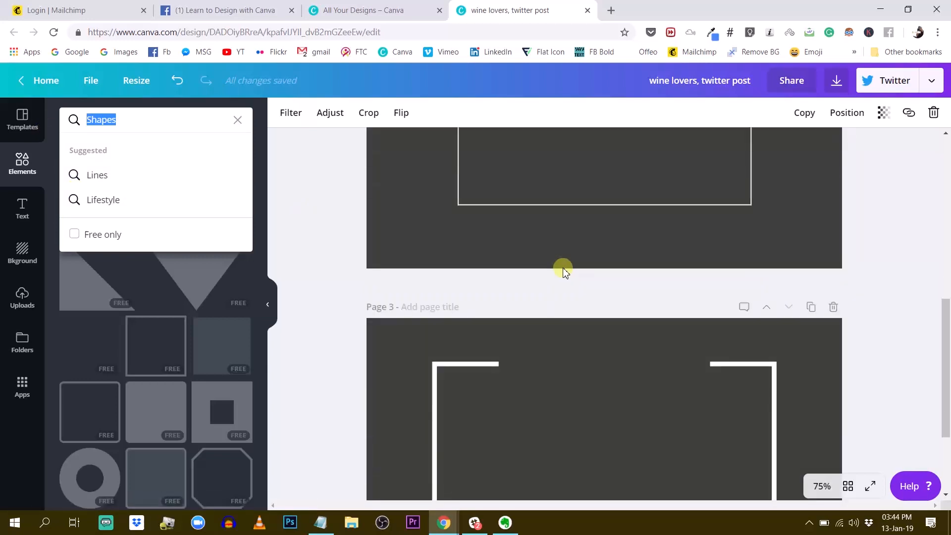
pyautogui.scroll(-3)
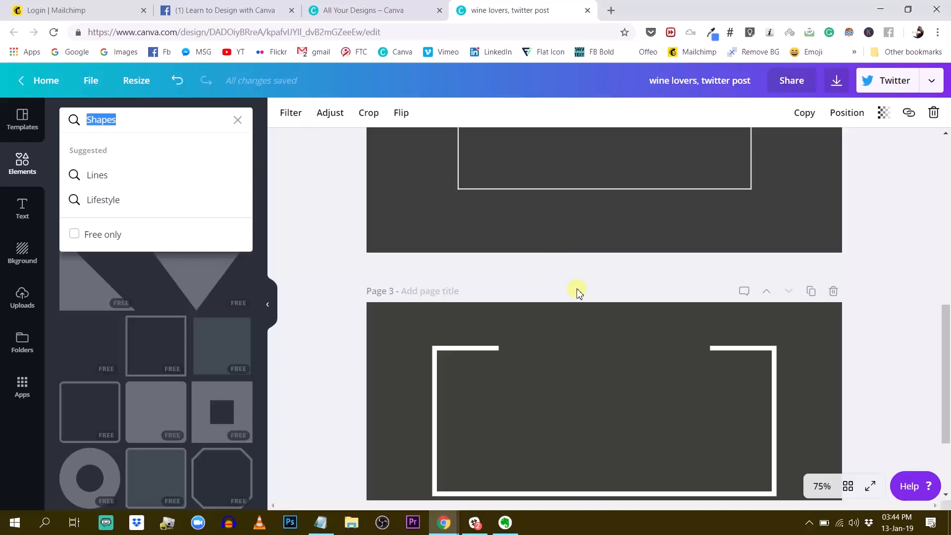
pyautogui.scroll(-3)
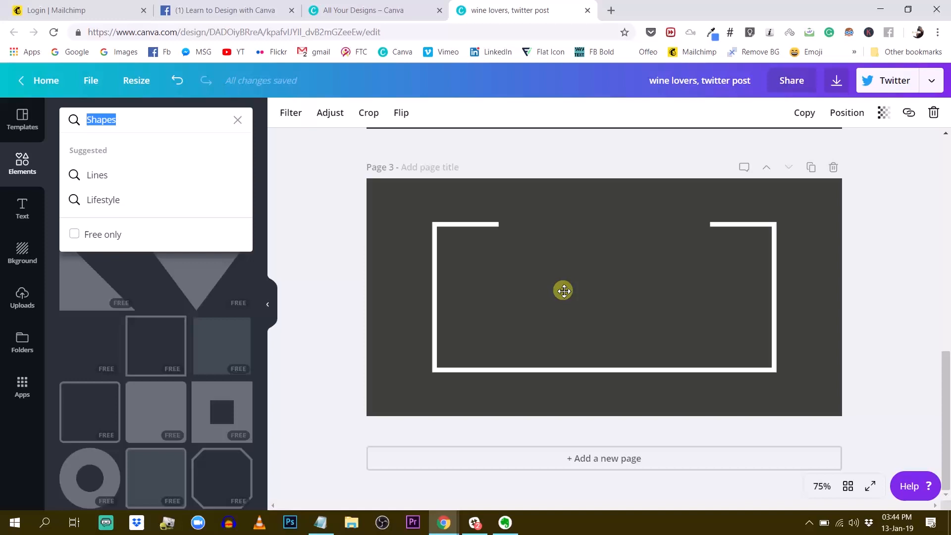
pyautogui.moveTo(560, 290)
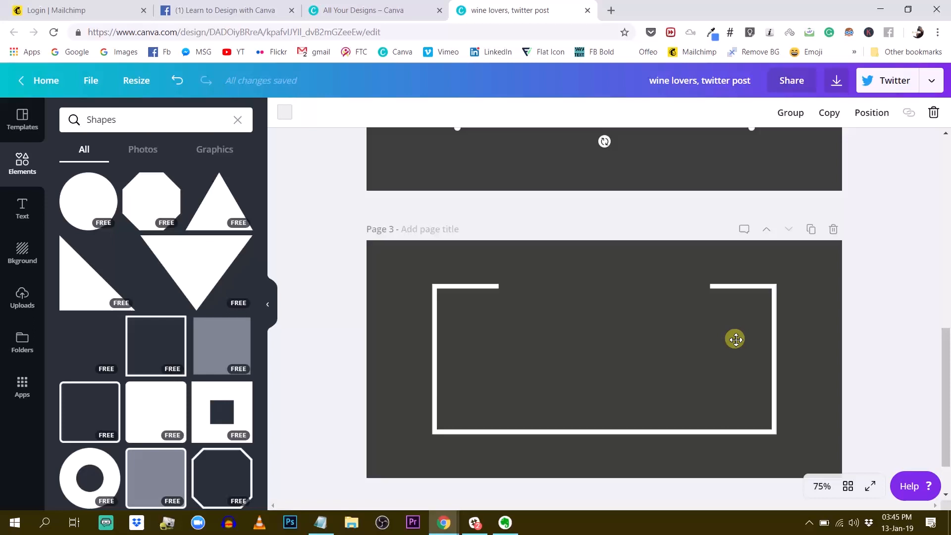
pyautogui.moveTo(734, 339); pyautogui.dragTo(784, 452)
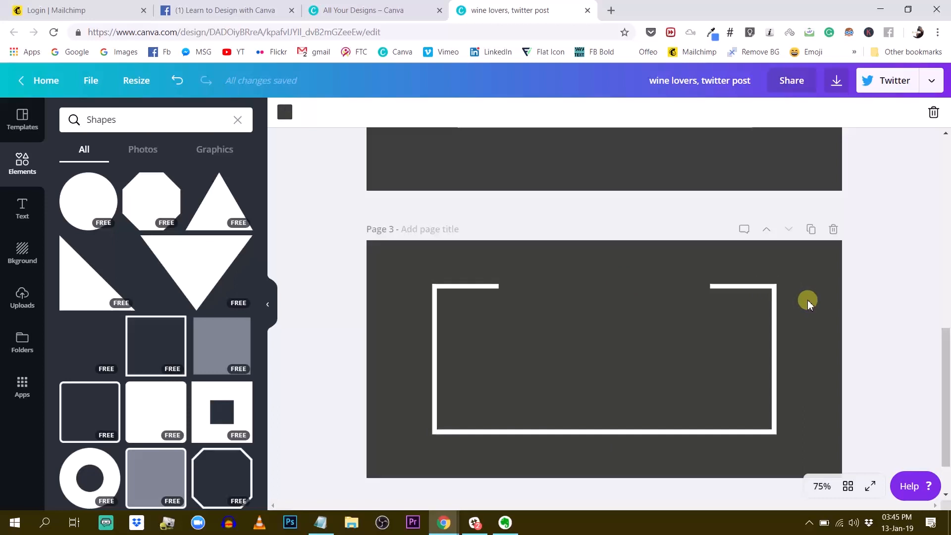
pyautogui.moveTo(802, 302)
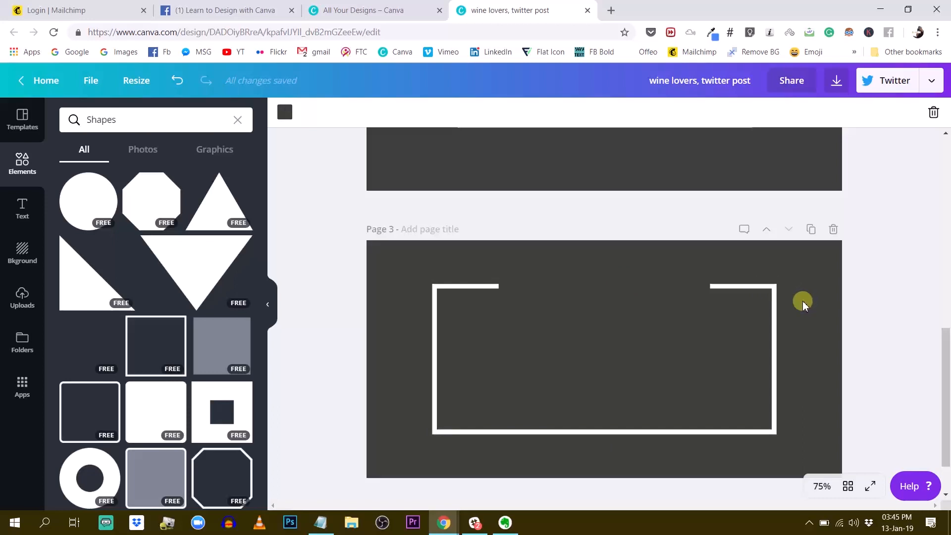